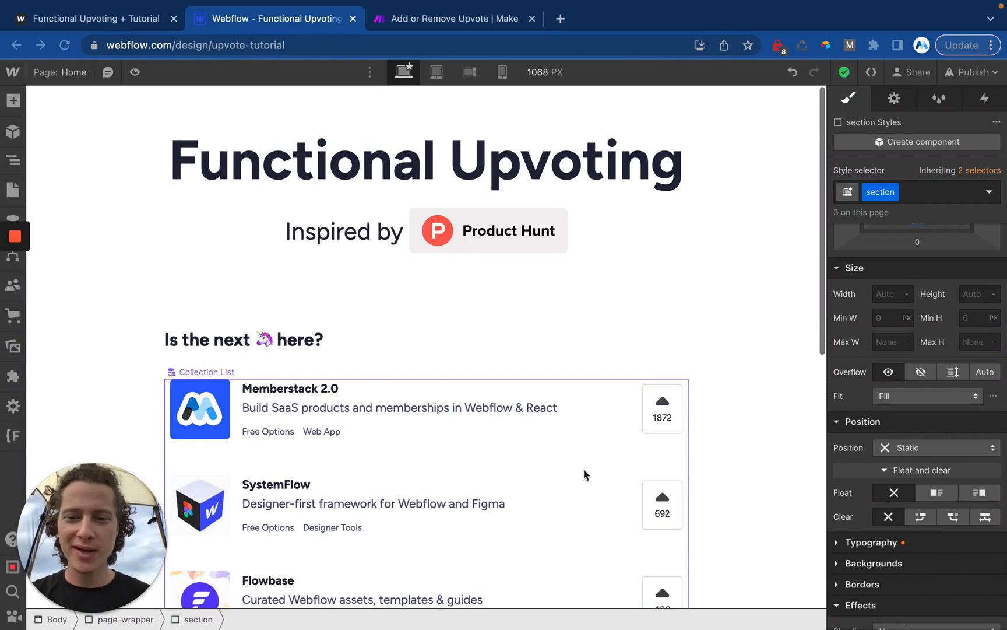
# Step: Scroll to the copy/paste upvote section and select the not-member link block
pyautogui.scroll(-3)
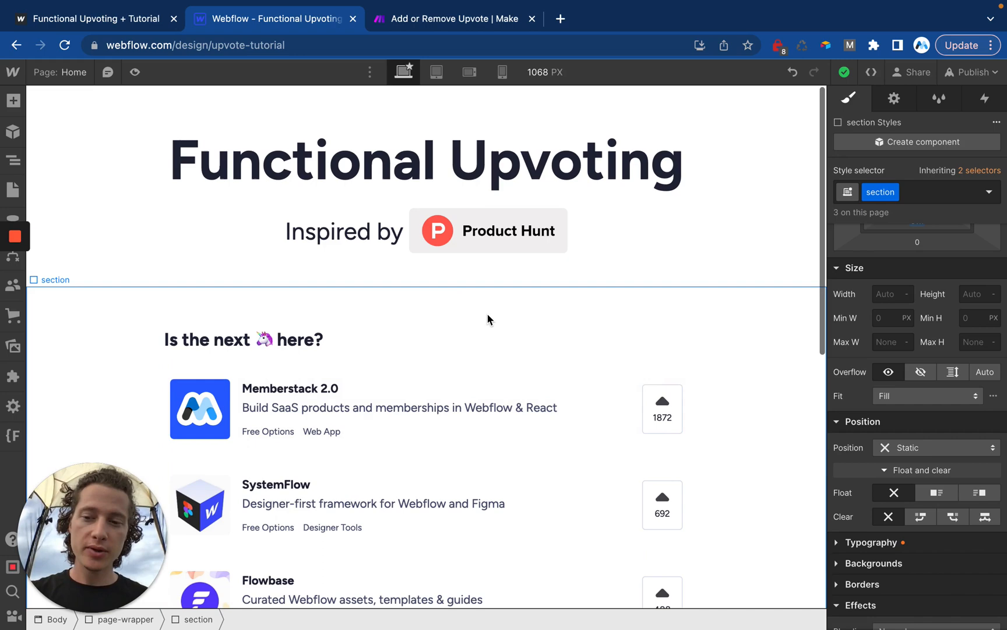
pyautogui.scroll(-3)
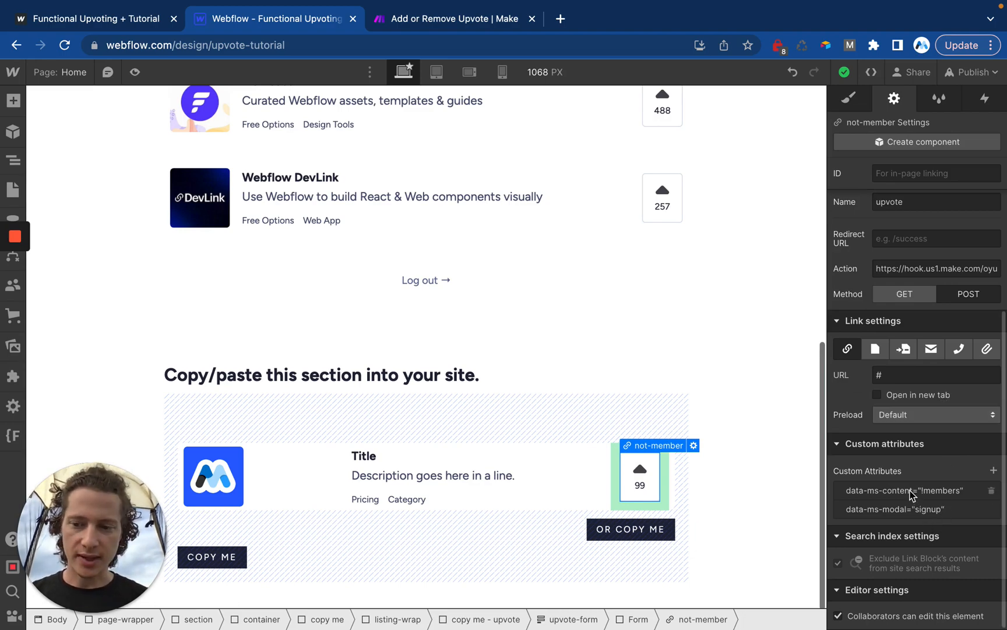
pyautogui.moveTo(802, 413)
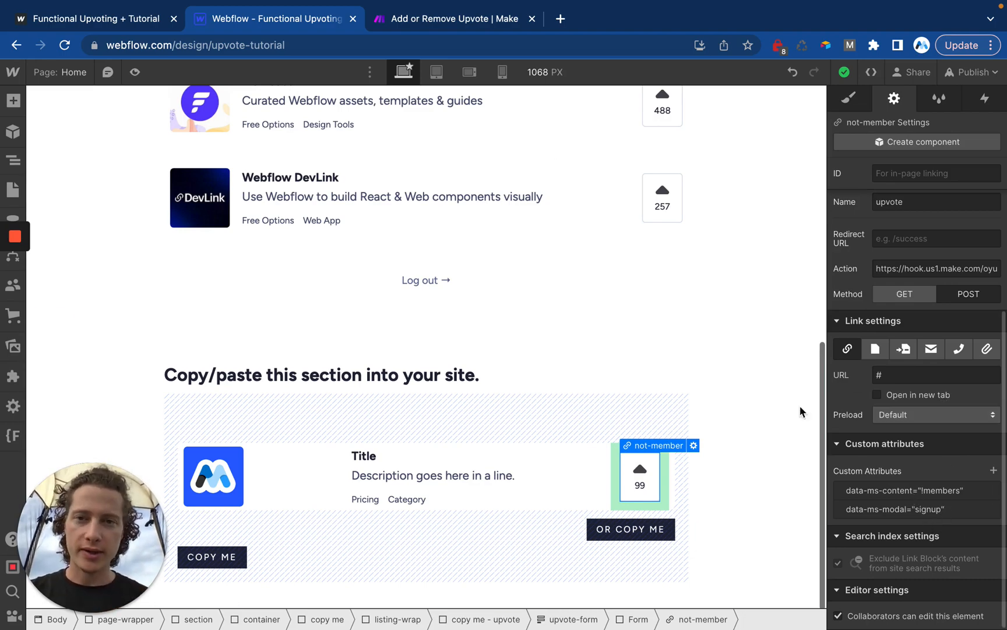
# Step: Switch to the Make tab showing the Add or Remove Upvote scenario diagram
pyautogui.click(448, 18)
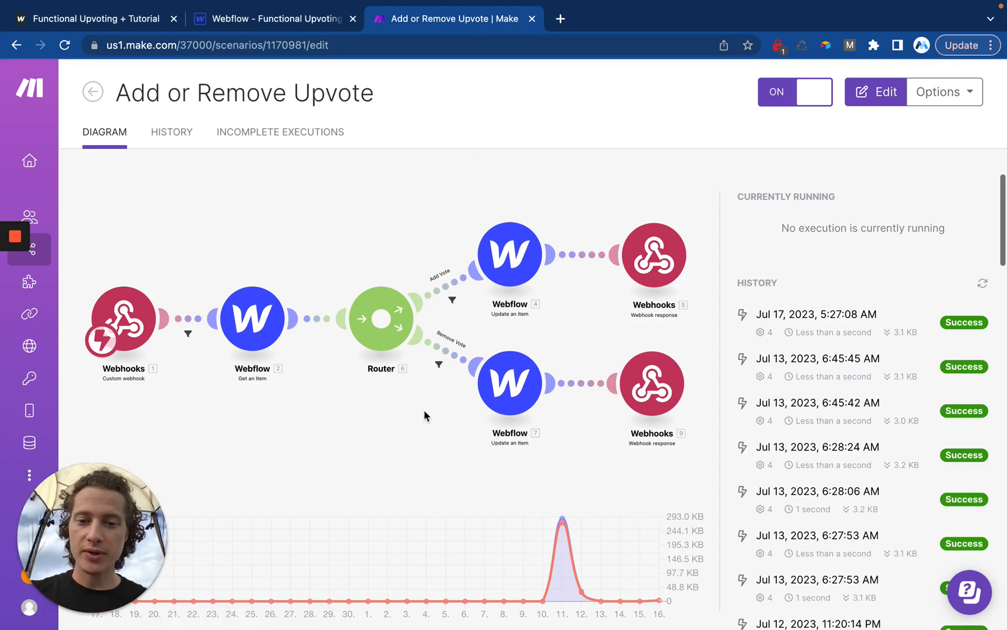
pyautogui.moveTo(413, 455)
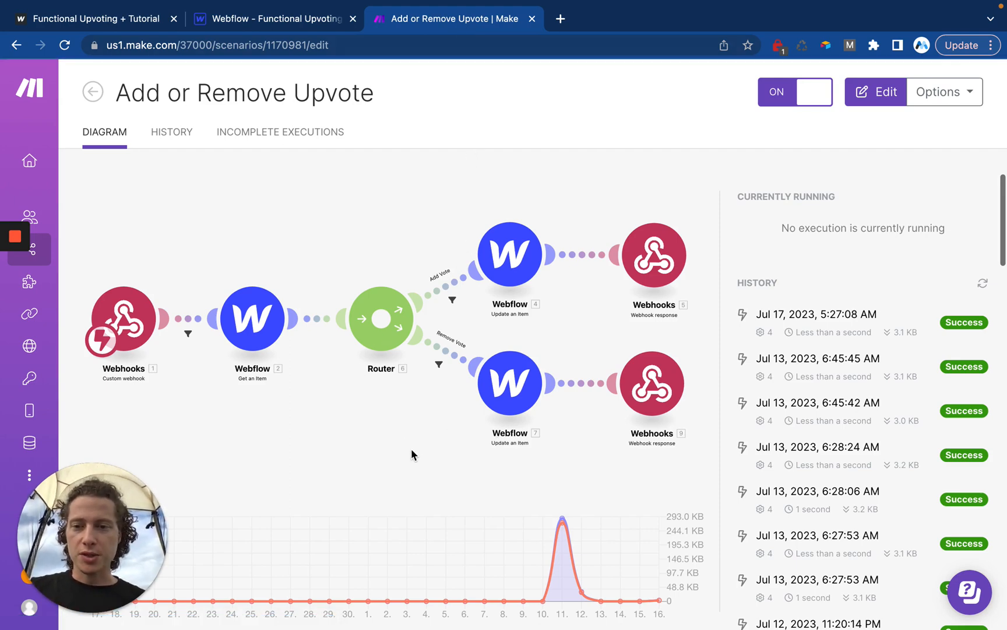
pyautogui.moveTo(394, 466)
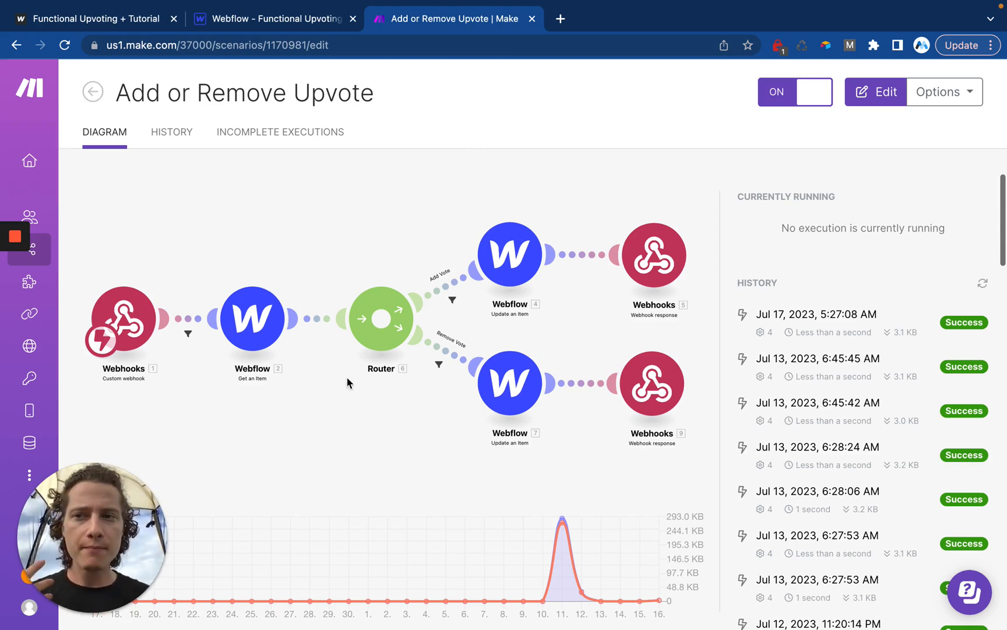
# Step: On the published site, un-vote Webflow DevLink so its count drops from 257 to 256
pyautogui.click(93, 19)
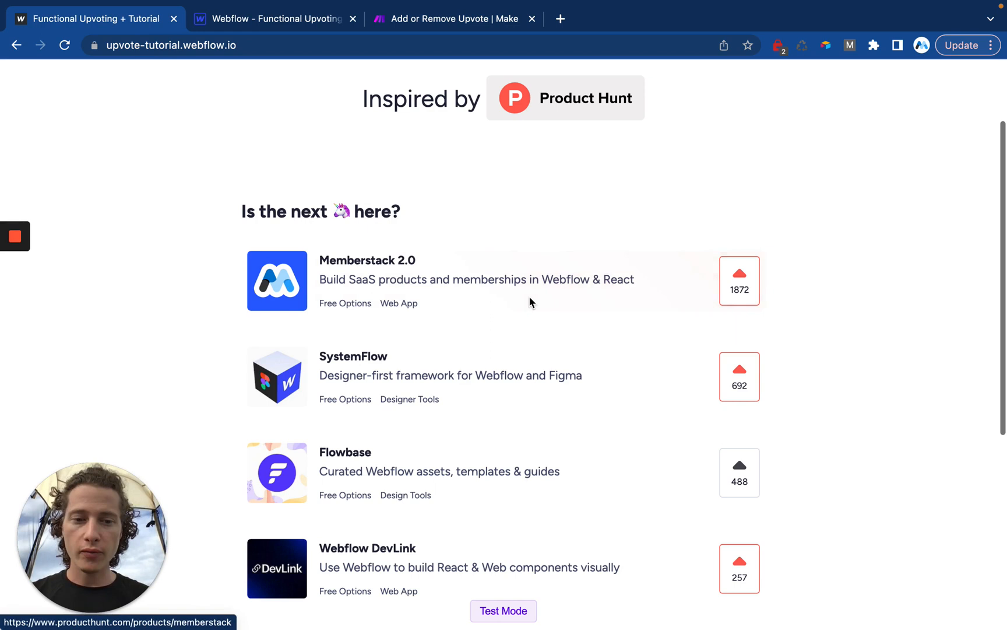
pyautogui.moveTo(642, 461)
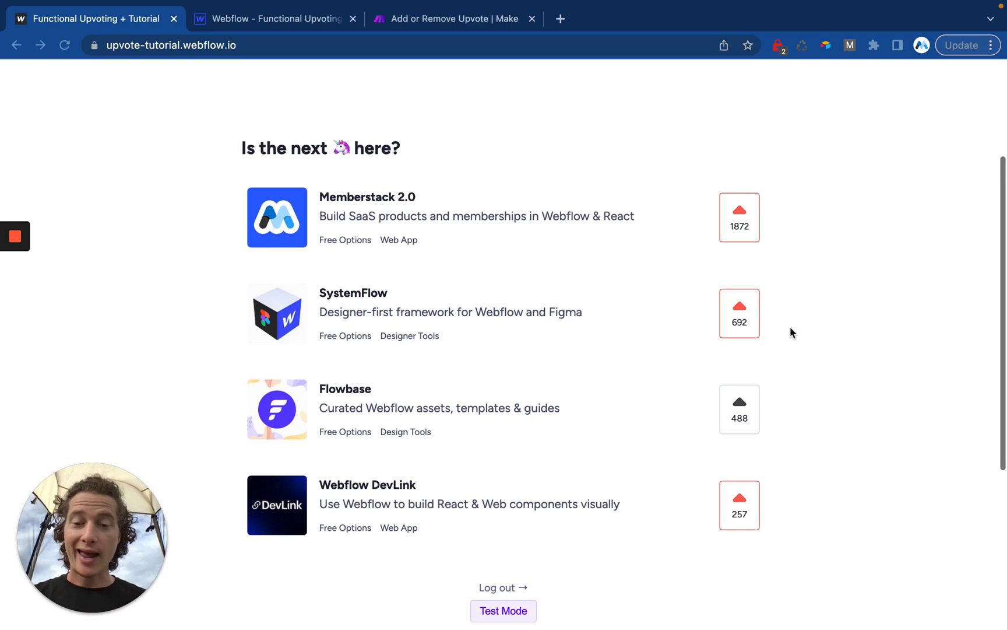
pyautogui.scroll(-3)
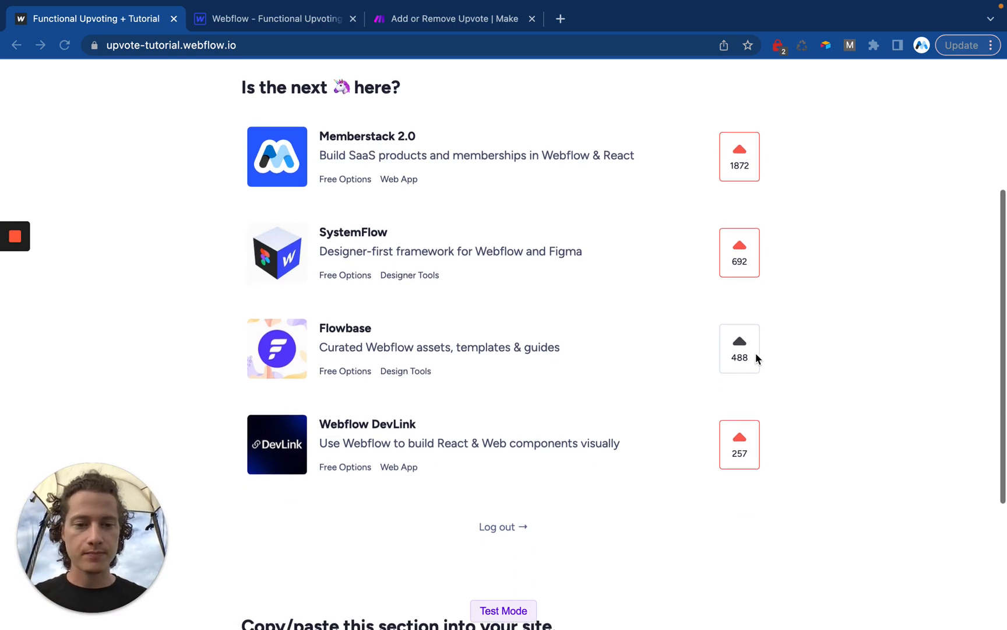
pyautogui.click(739, 444)
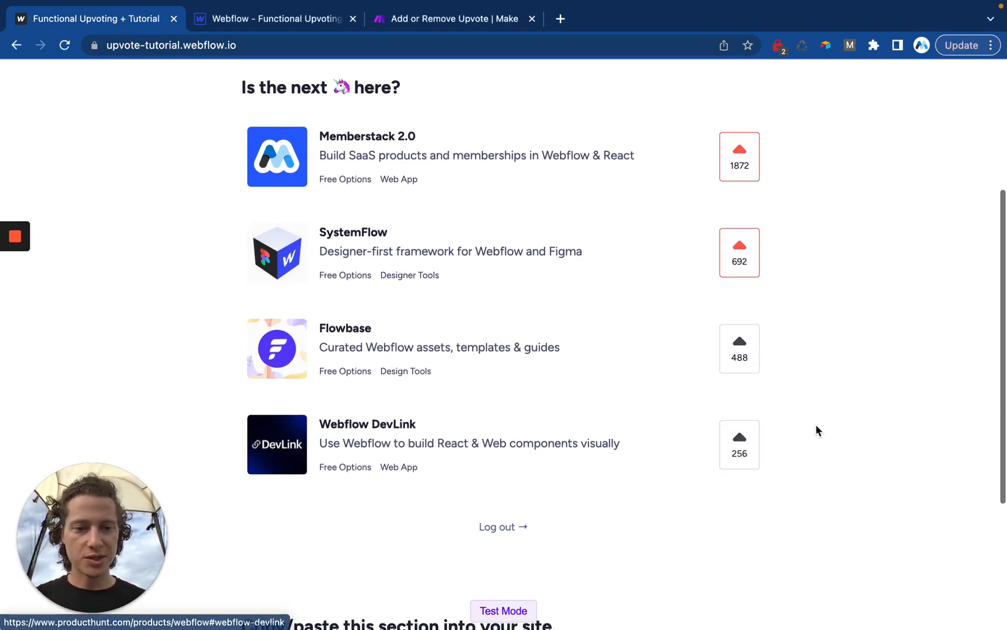
pyautogui.scroll(-3)
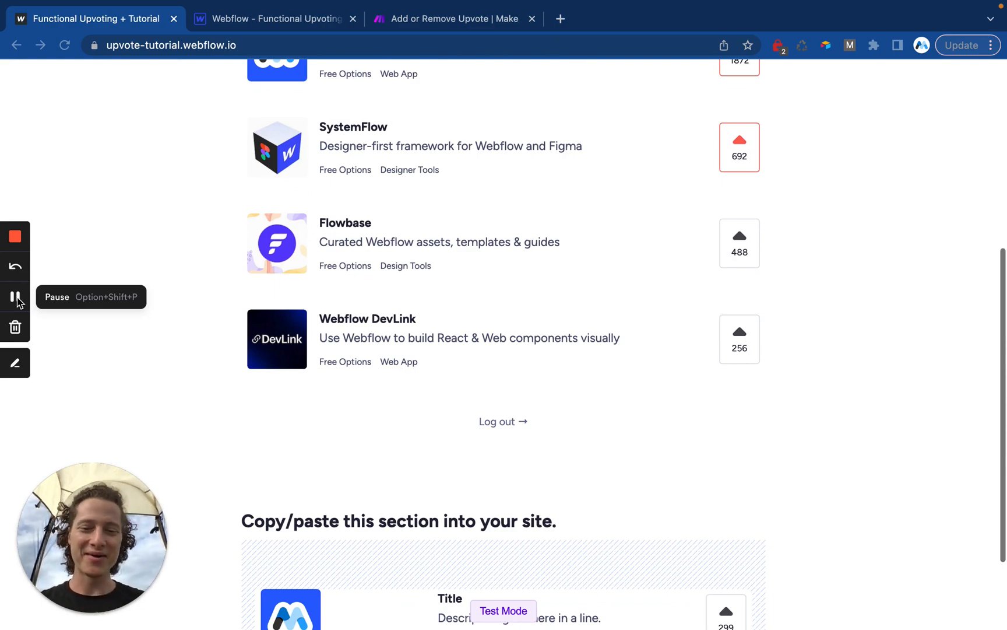
pyautogui.scroll(3)
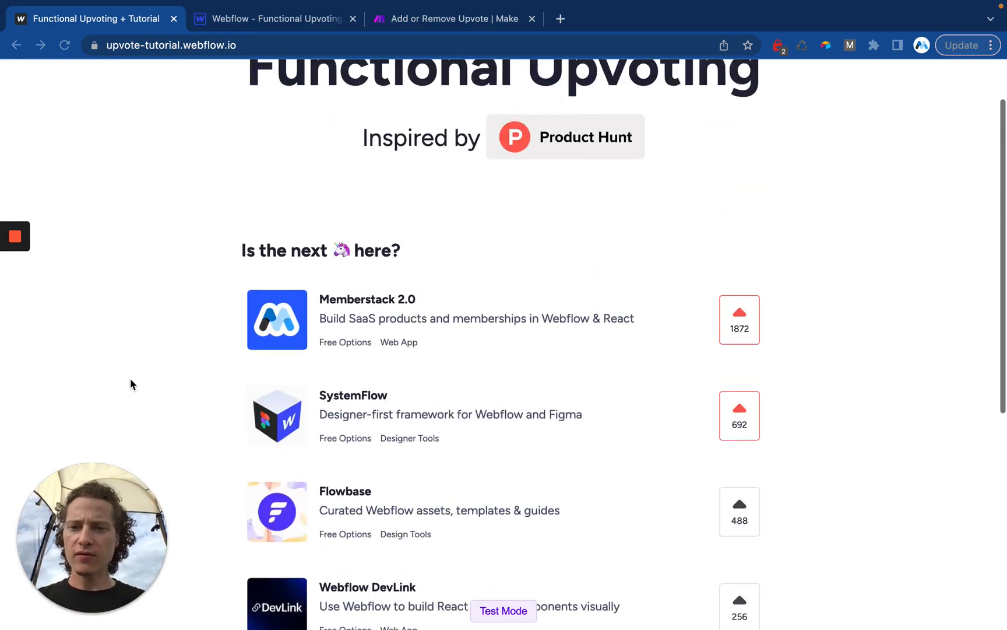
# Step: Review the Home page's before-body MemberScript upvote code and save the page settings
pyautogui.click(275, 19)
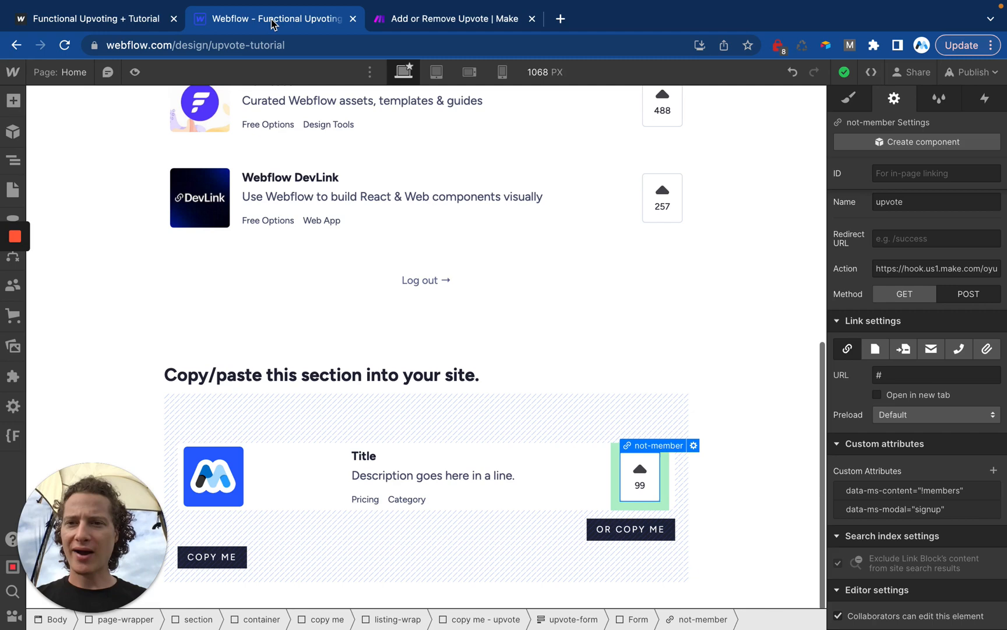
pyautogui.moveTo(213, 223)
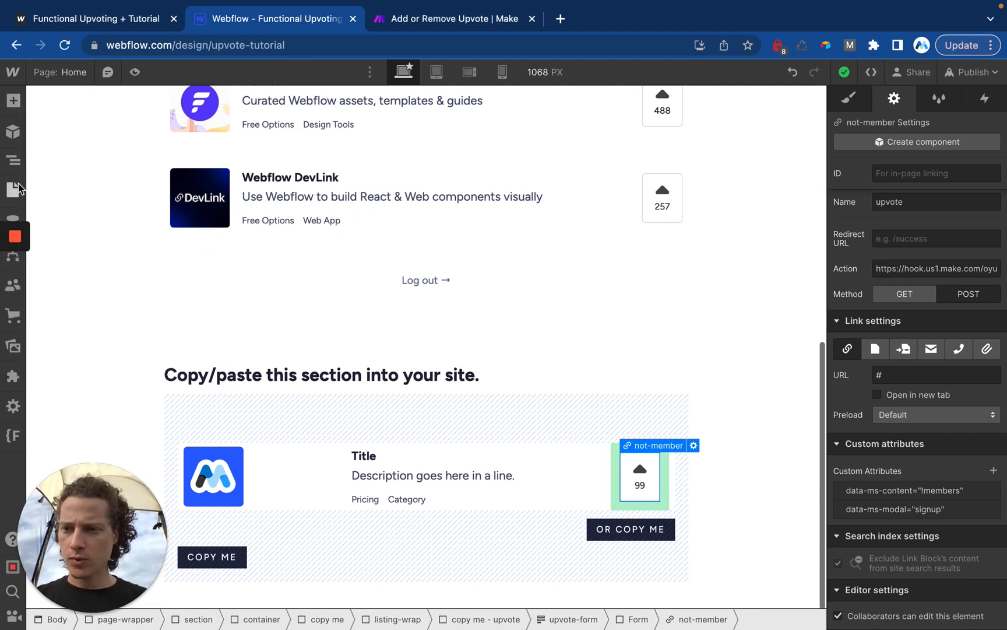
pyautogui.click(11, 190)
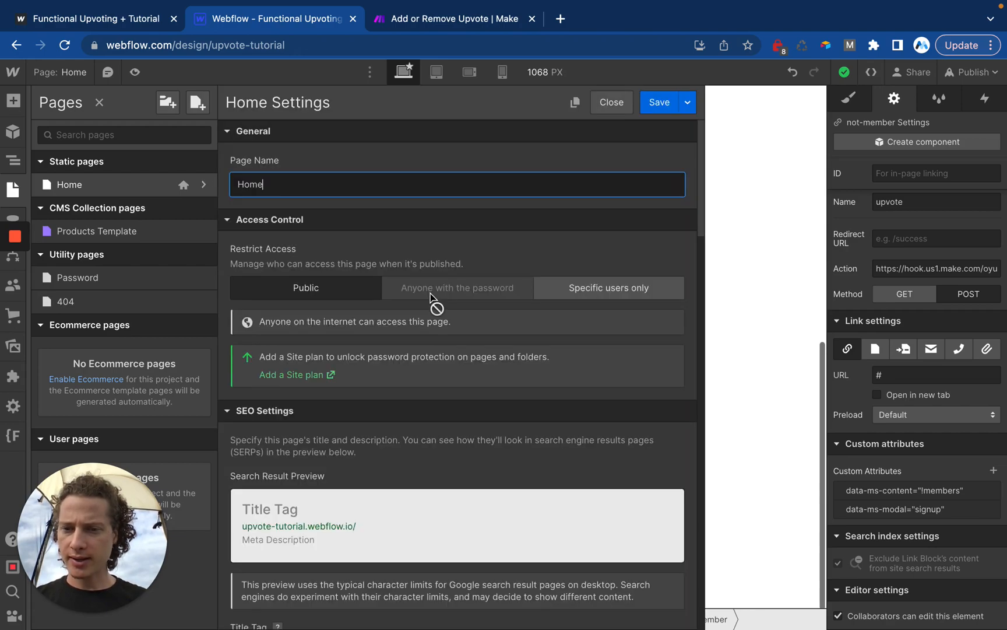
pyautogui.scroll(-3)
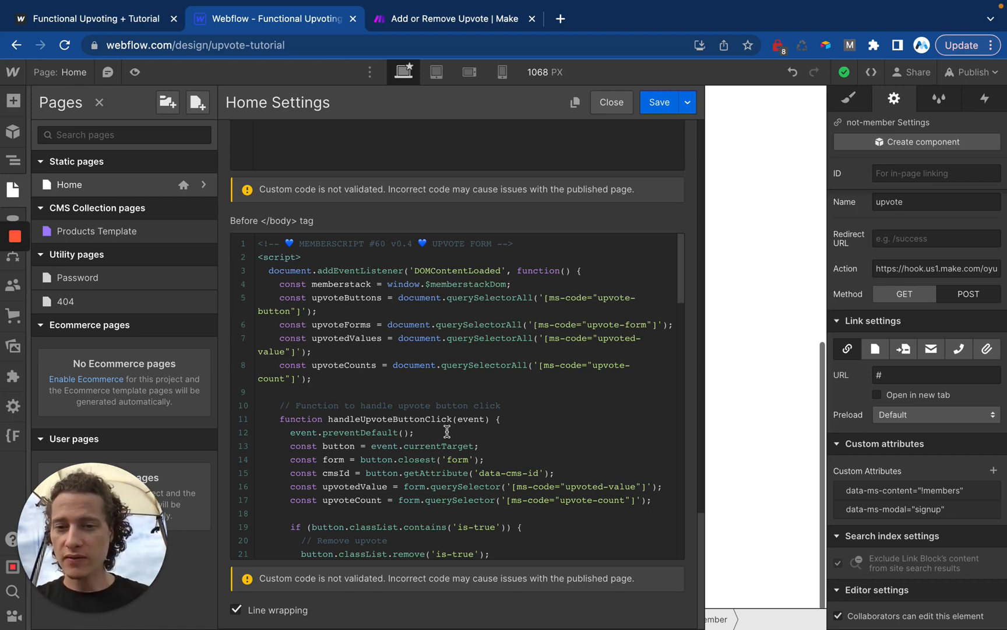
pyautogui.scroll(-3)
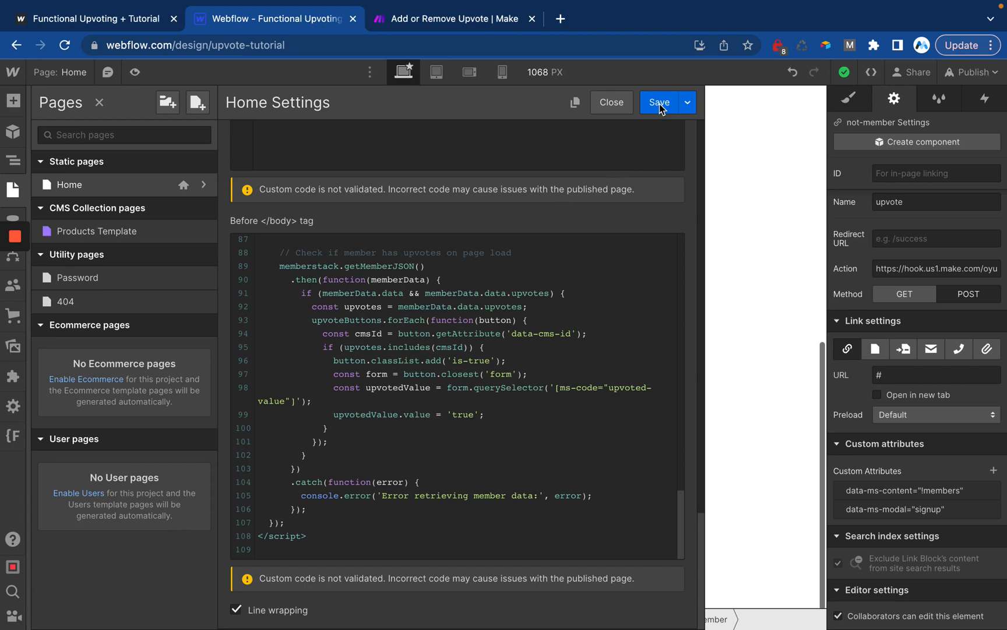
pyautogui.click(660, 103)
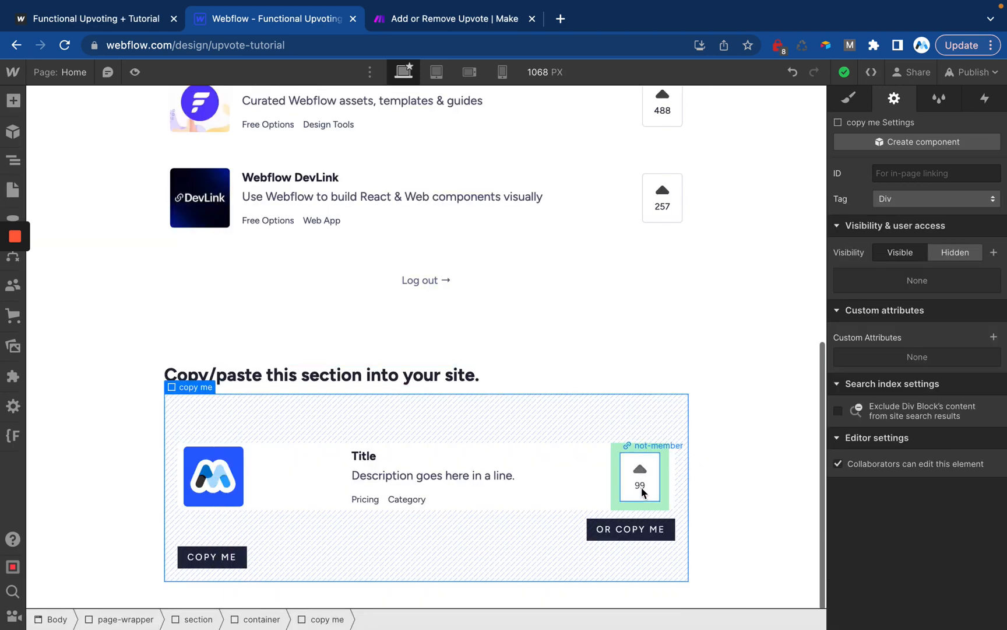
# Step: Select the not-member upvote link and set its link type back to an external URL
pyautogui.click(640, 478)
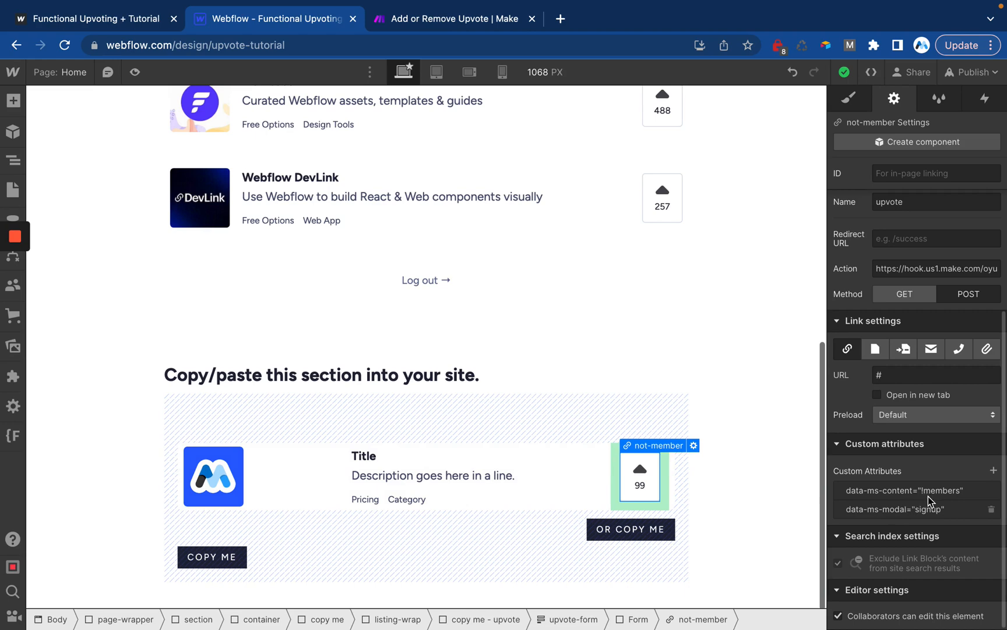
pyautogui.moveTo(843, 514)
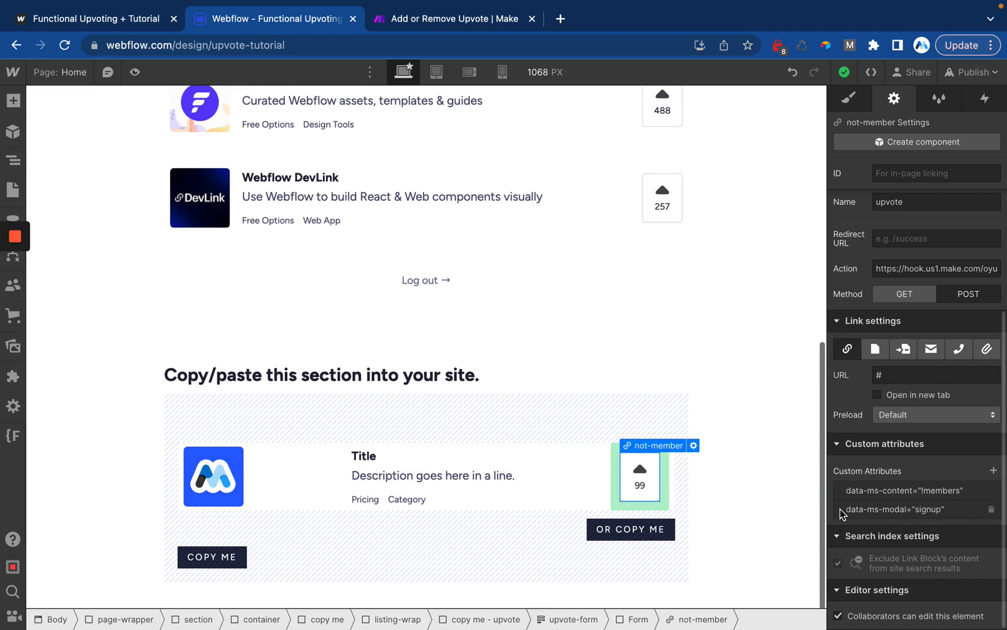
pyautogui.moveTo(921, 513)
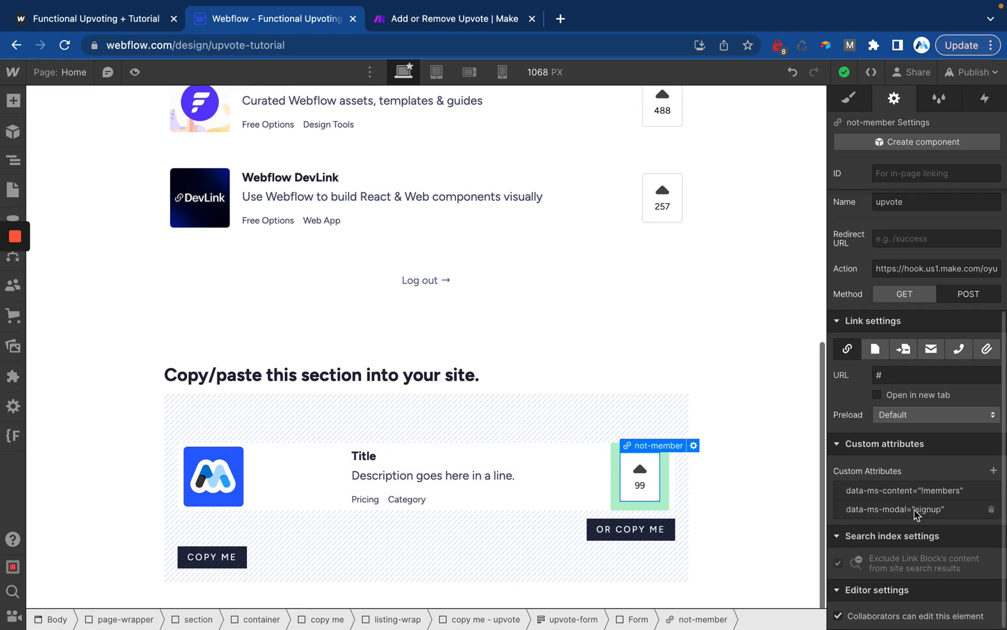
pyautogui.moveTo(876, 348)
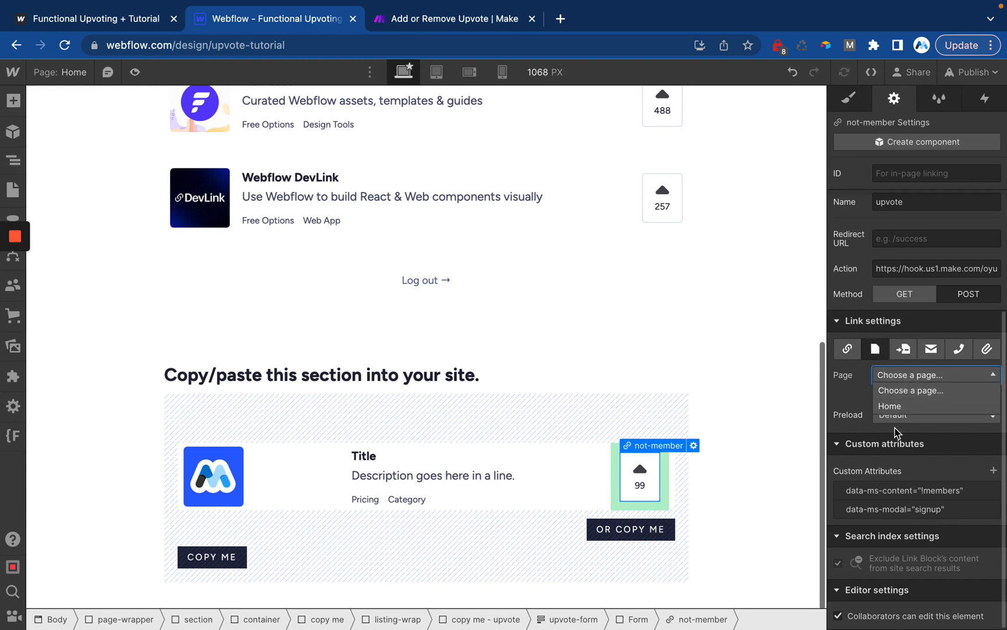
pyautogui.click(847, 350)
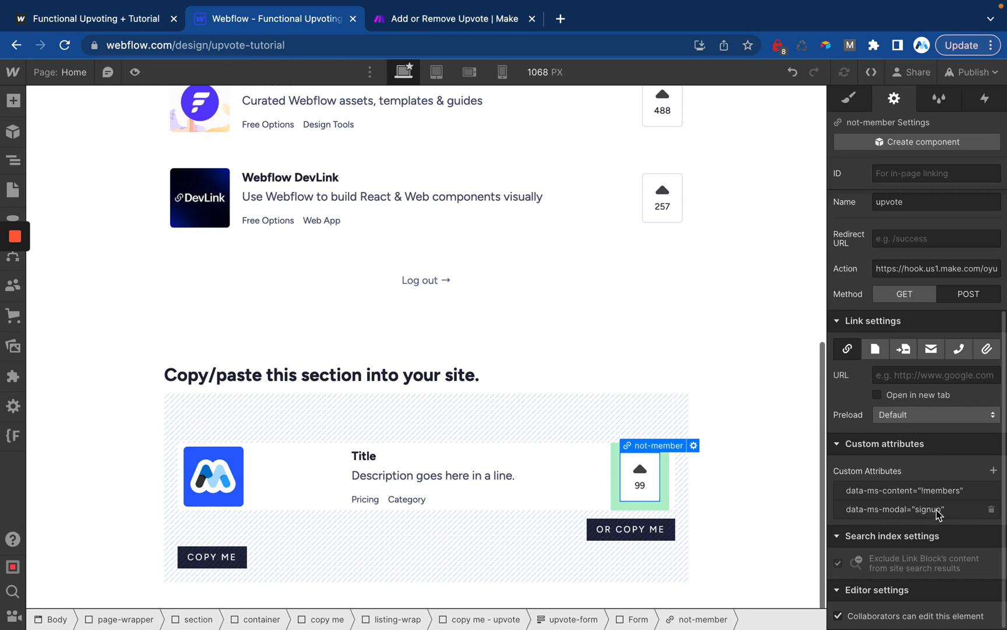
pyautogui.moveTo(722, 467)
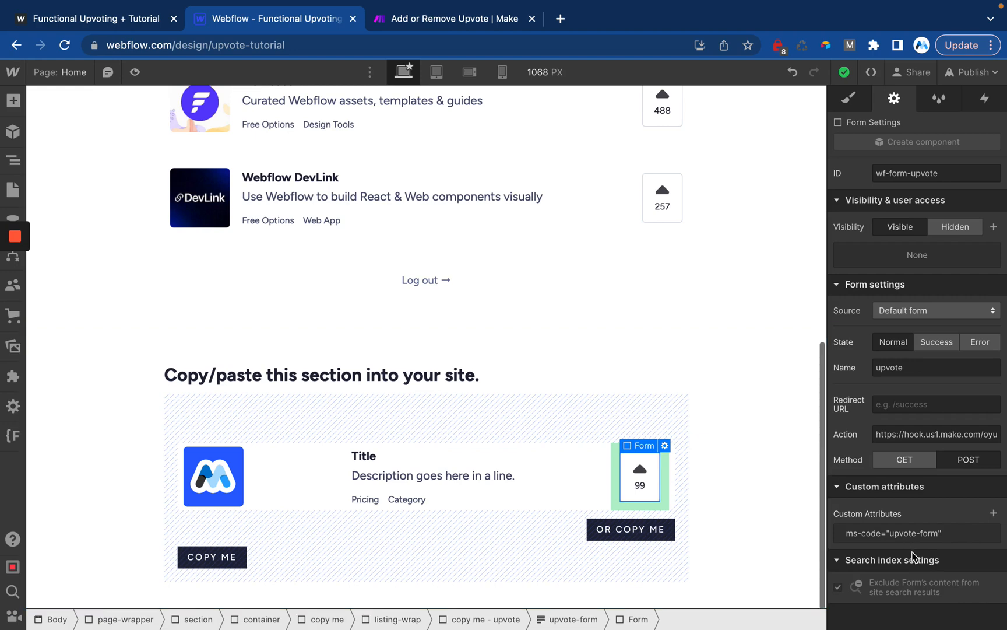
pyautogui.moveTo(12, 157)
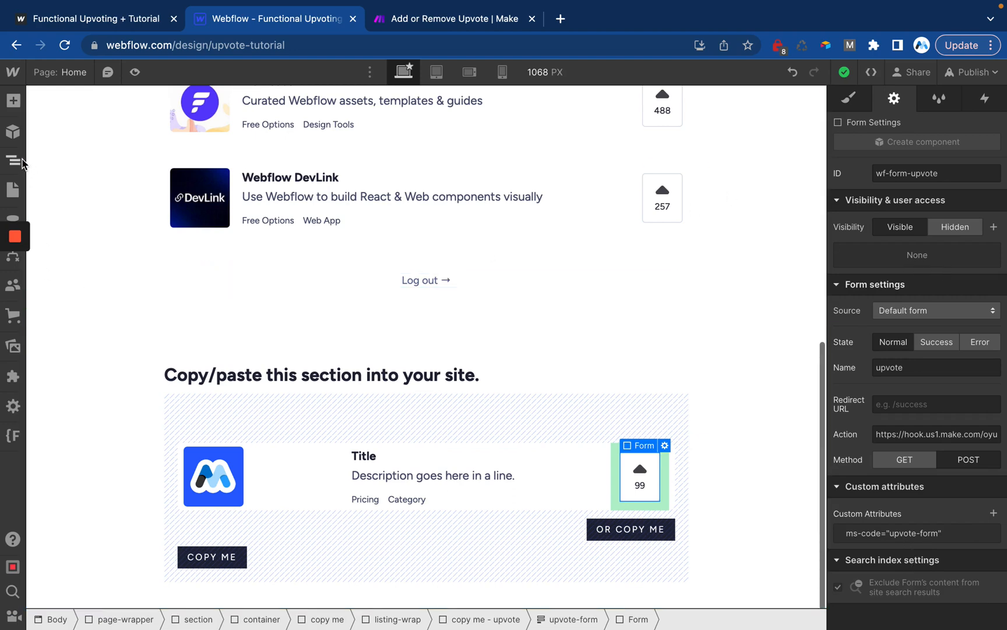
# Step: Select the listing's upvote button and show its data-cms-id attribute bound to CMS ID
pyautogui.click(11, 160)
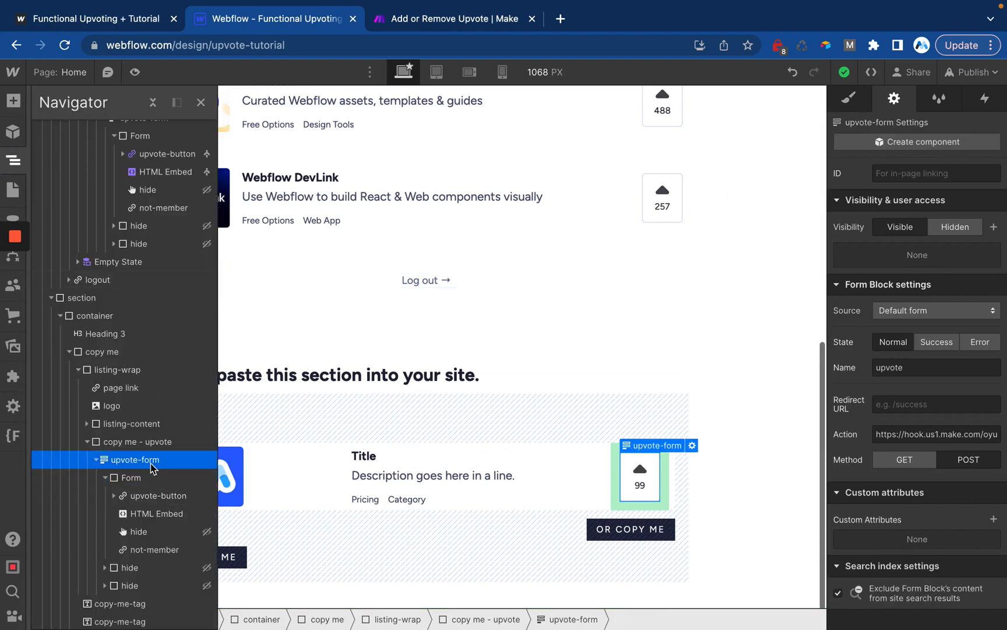
pyautogui.click(131, 478)
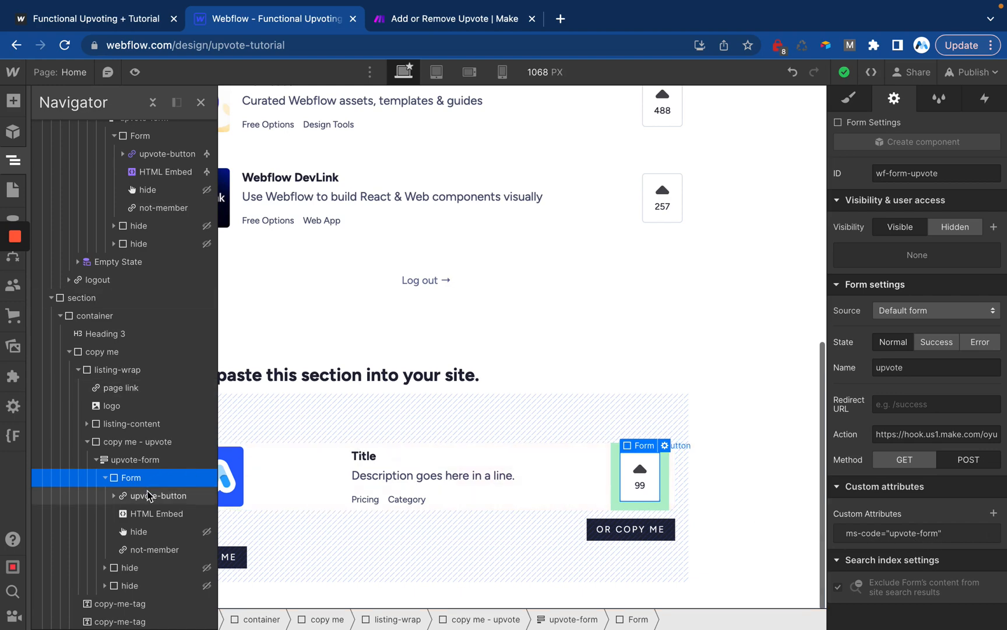
pyautogui.click(158, 496)
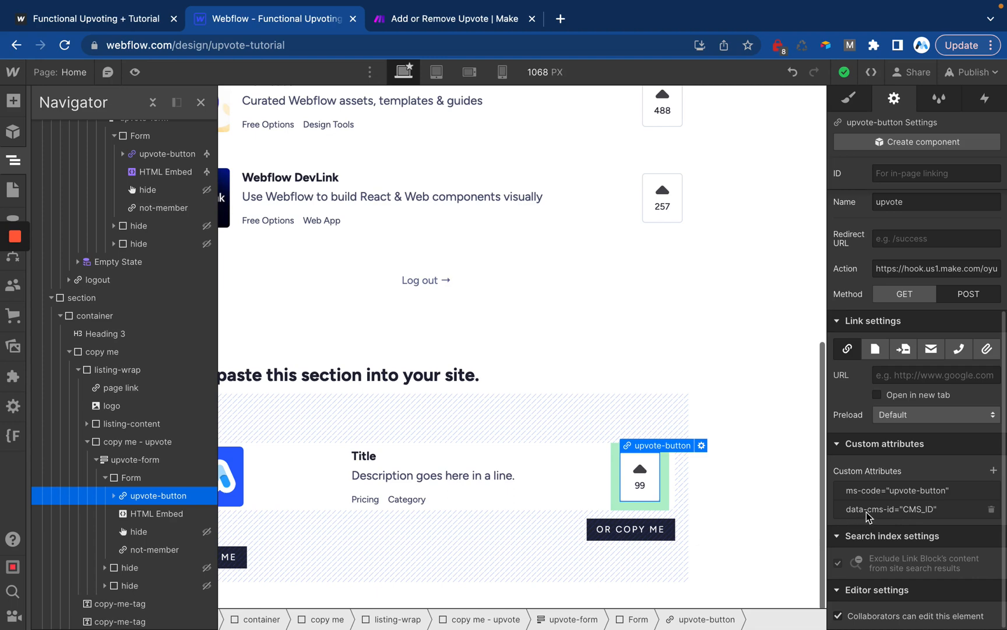
pyautogui.moveTo(925, 515)
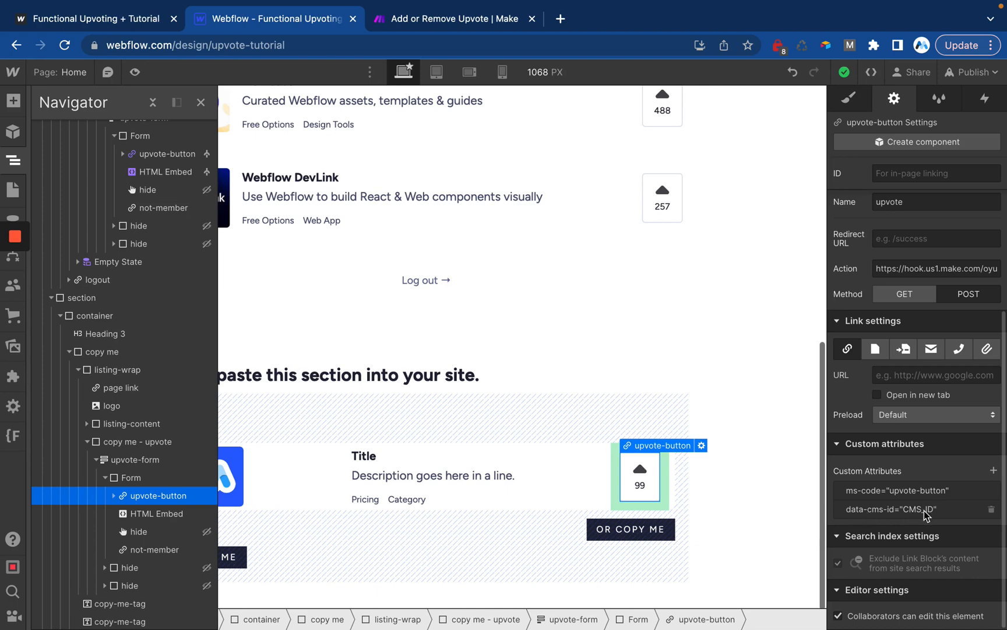
pyautogui.moveTo(817, 460)
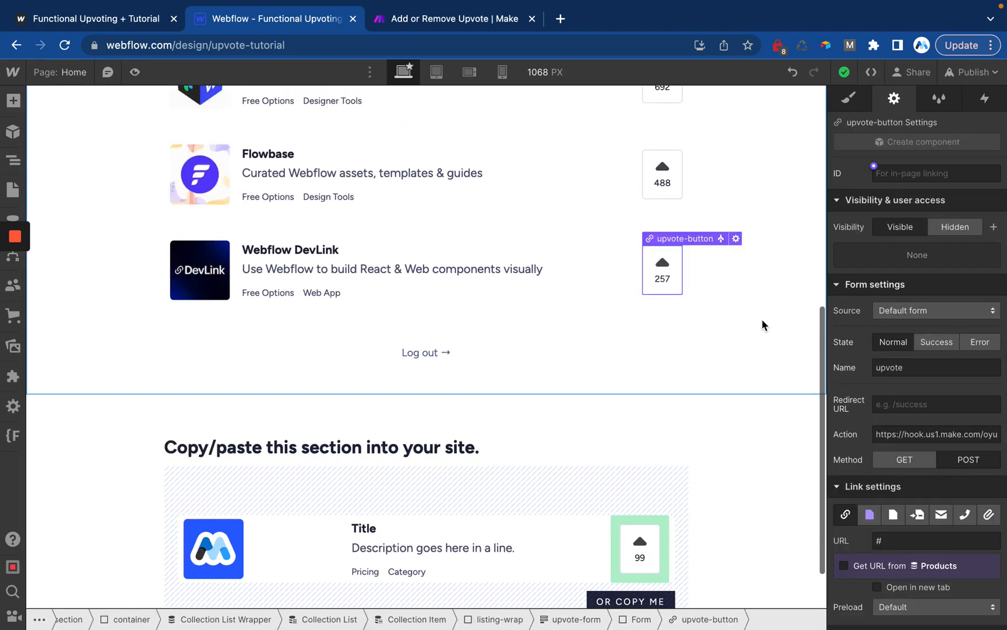
pyautogui.scroll(-3)
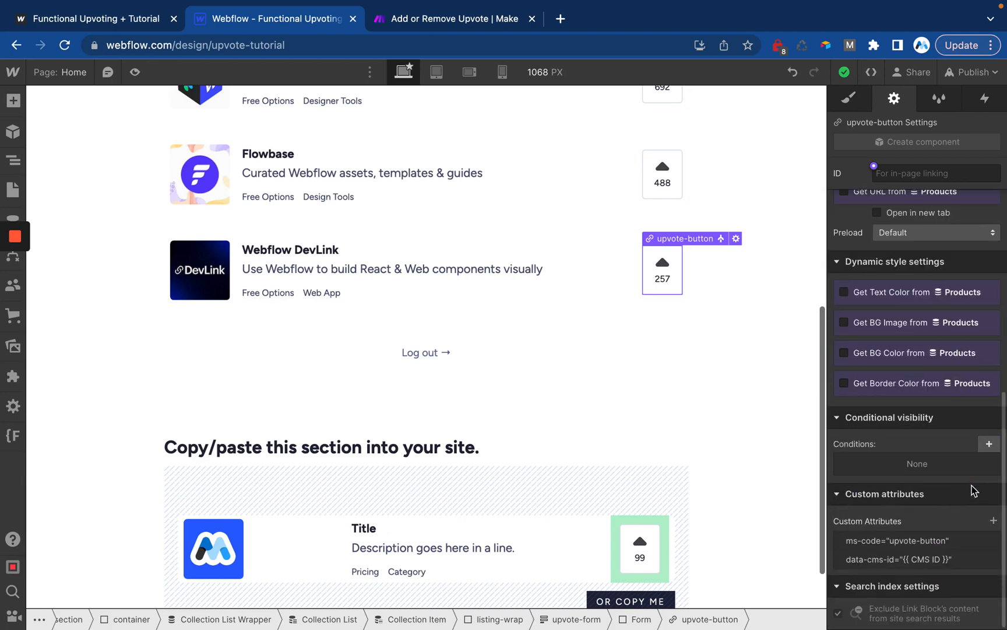
pyautogui.click(899, 560)
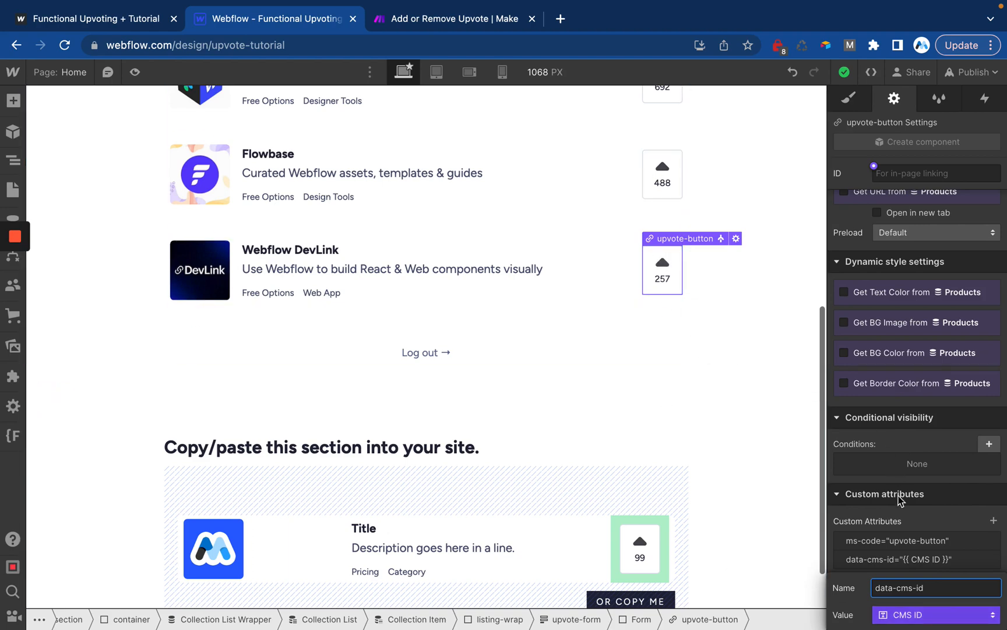
pyautogui.click(13, 157)
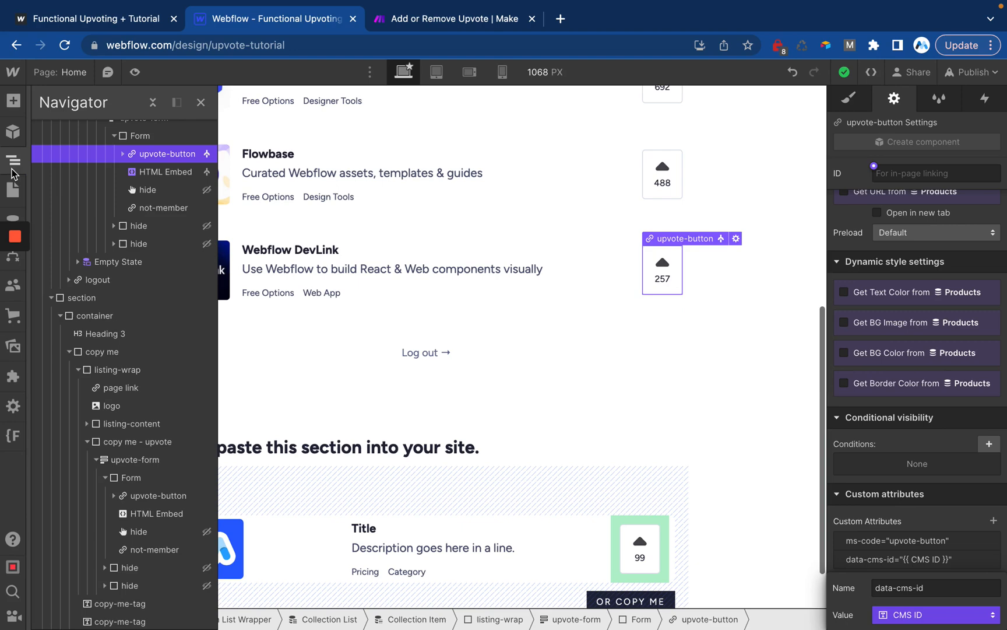
# Step: Review and close the live listing's HTML Embed hidden inputs, then select the not-member link
pyautogui.click(166, 173)
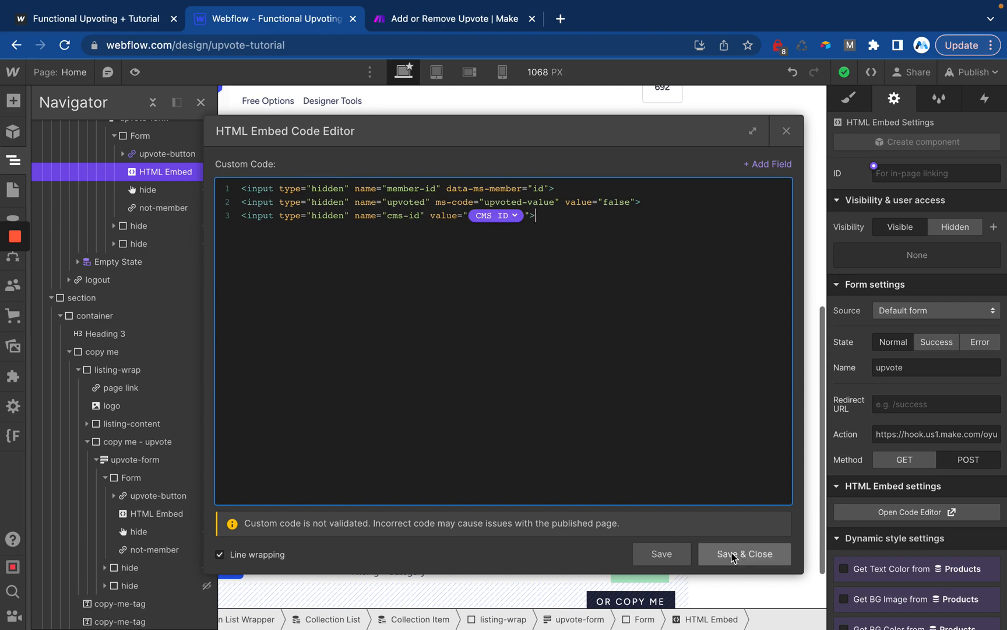
pyautogui.click(745, 553)
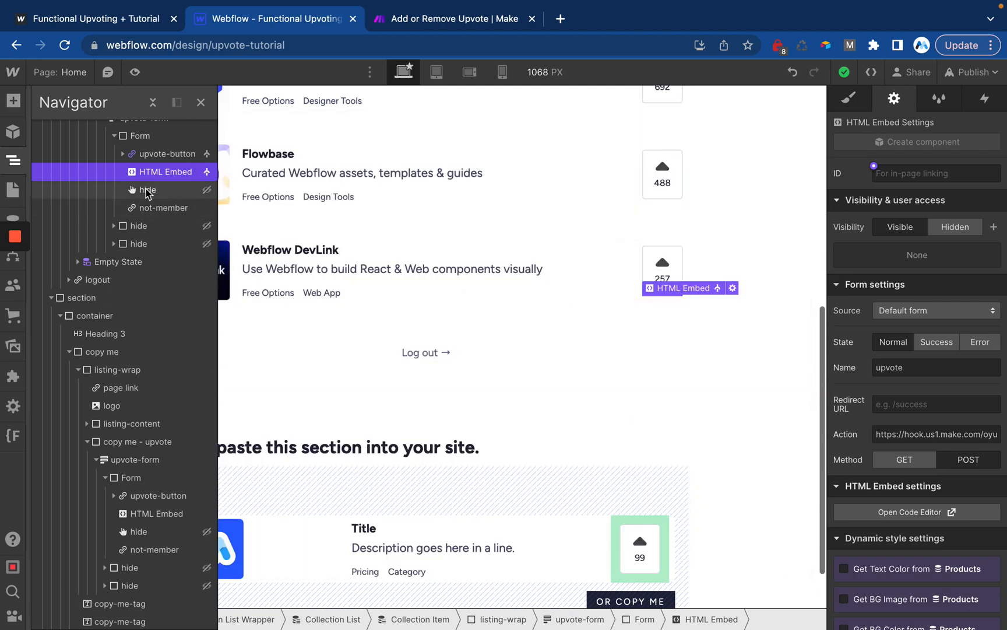
pyautogui.moveTo(161, 198)
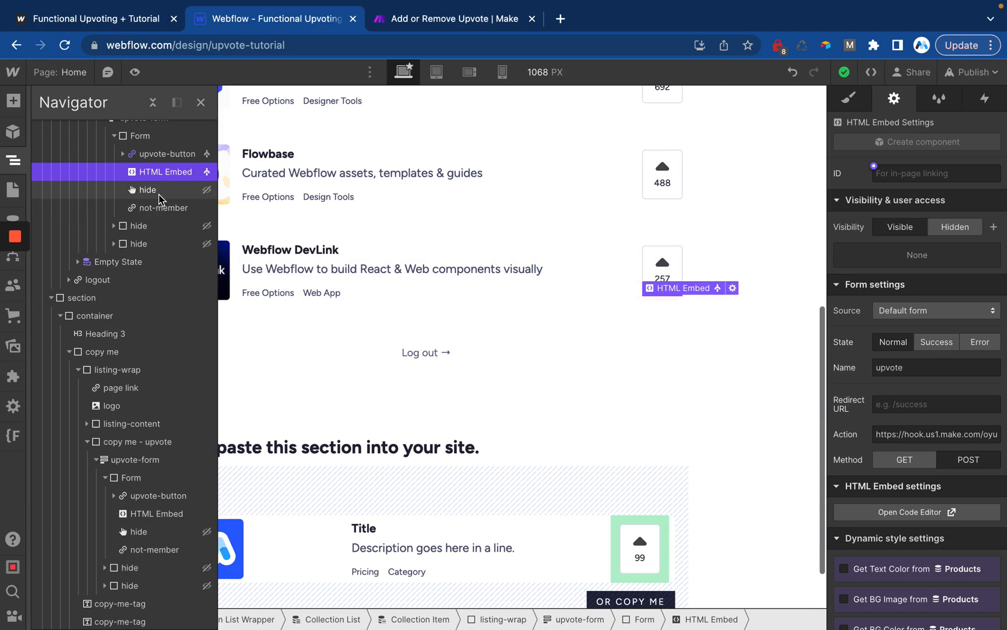
pyautogui.click(148, 190)
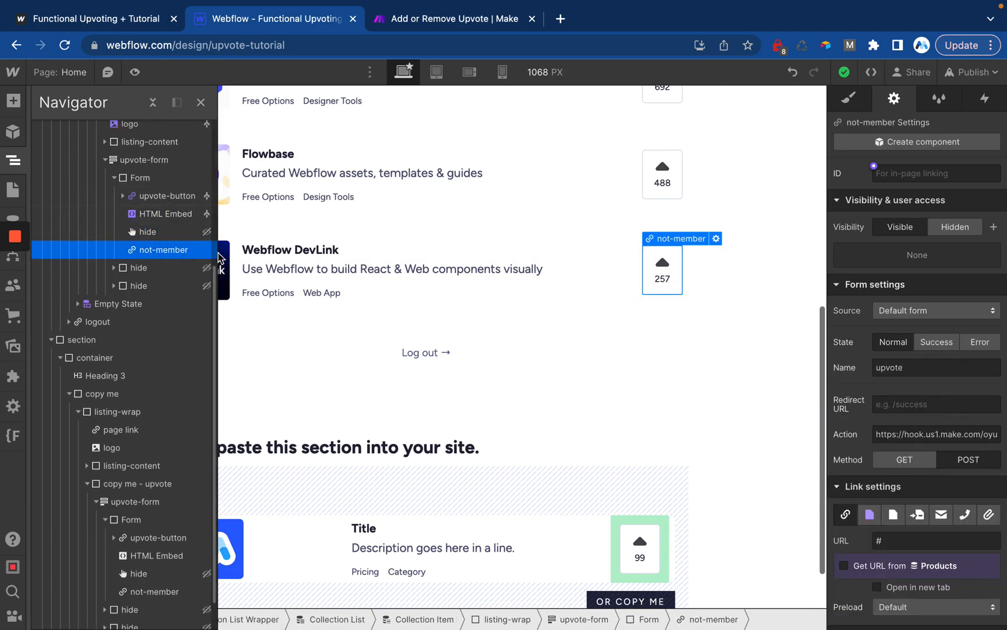
pyautogui.moveTo(675, 268)
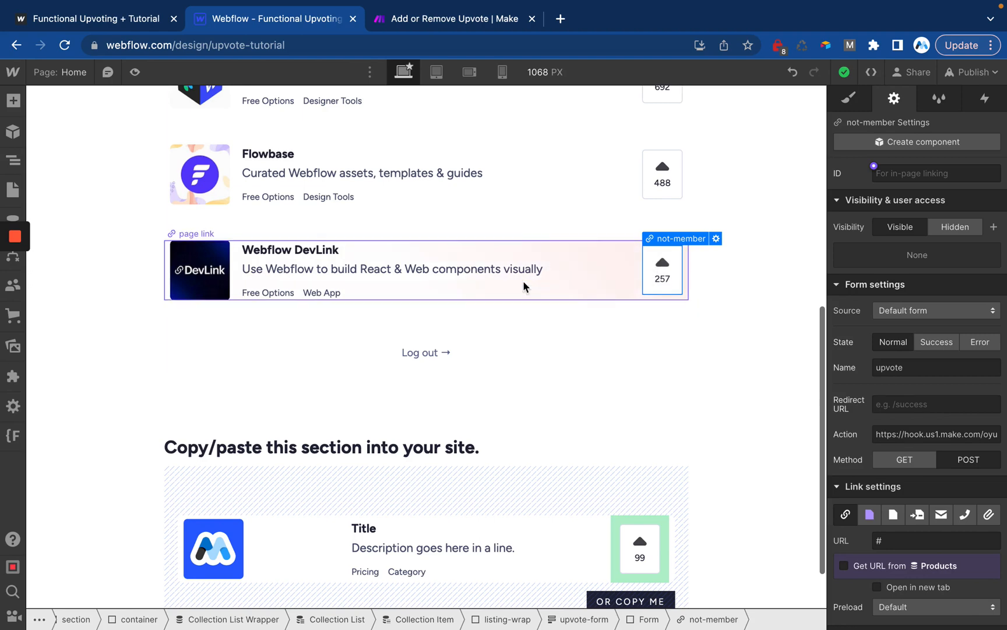
pyautogui.moveTo(292, 283)
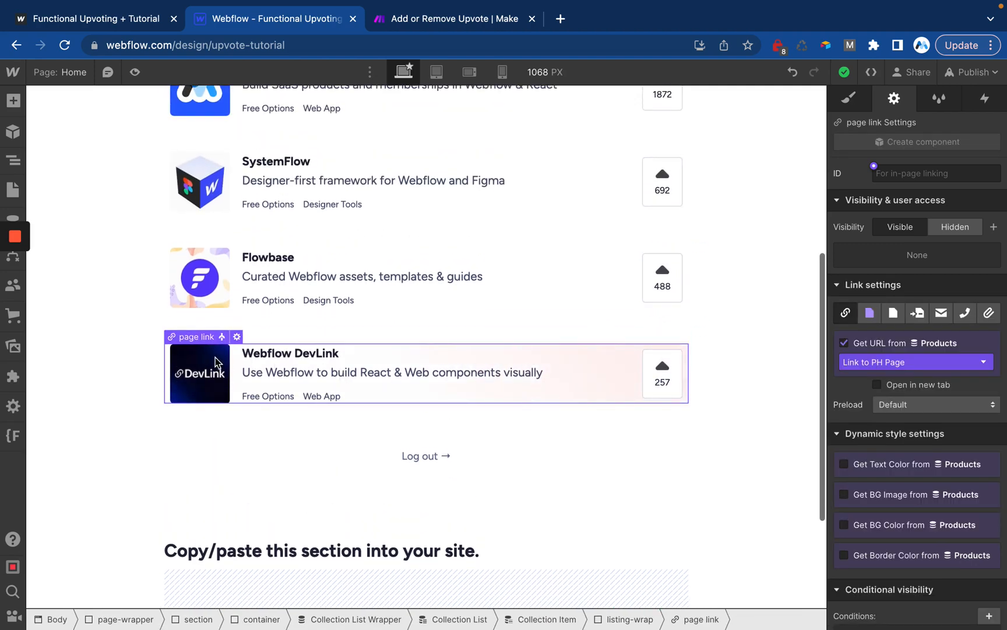
pyautogui.moveTo(399, 385)
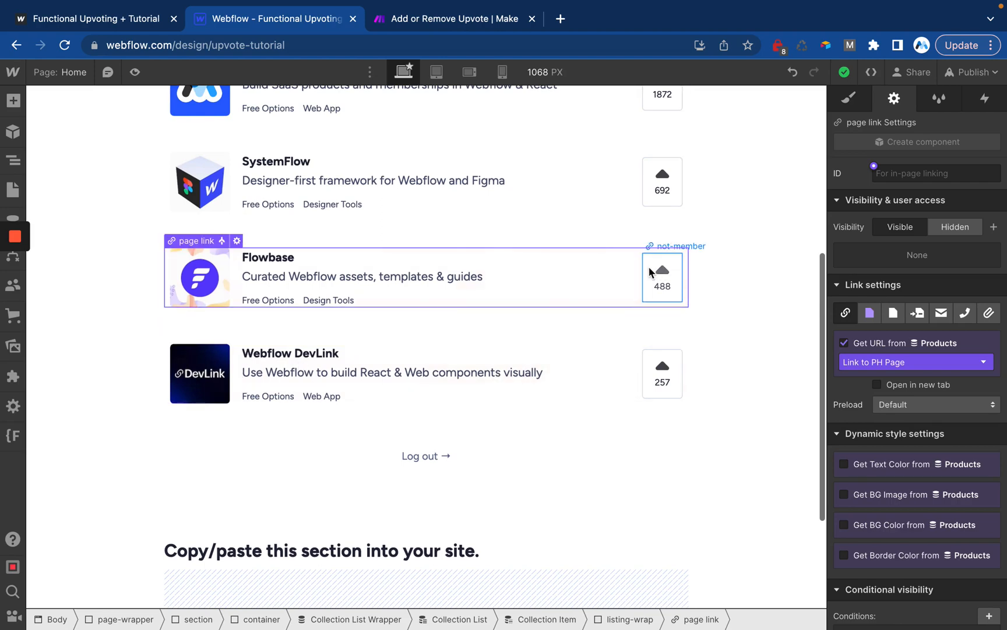
# Step: Check the Flowbase listing's upvote form, then select the template's copy me block
pyautogui.click(662, 276)
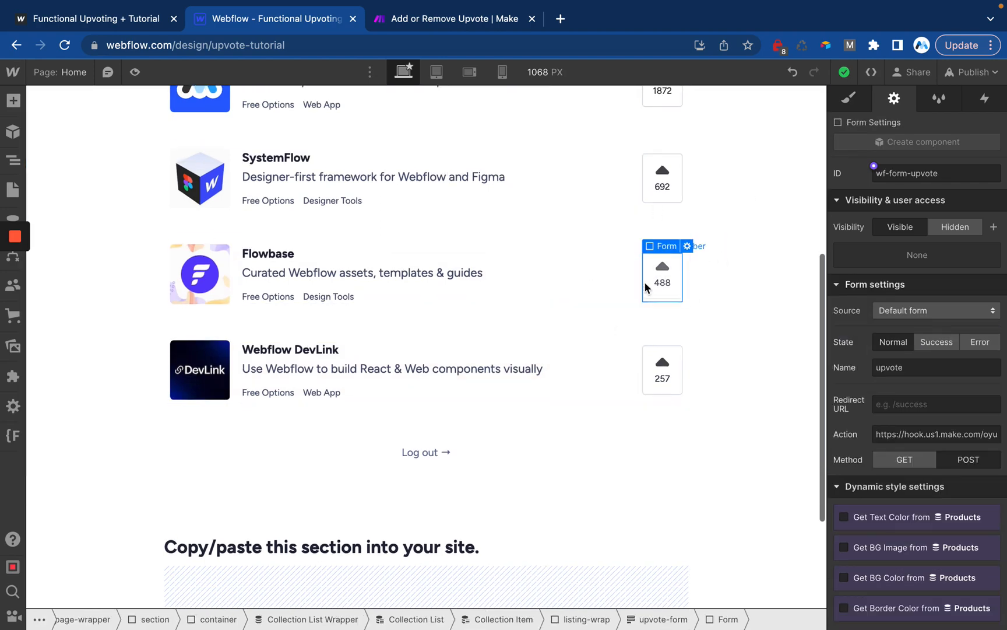
pyautogui.scroll(-3)
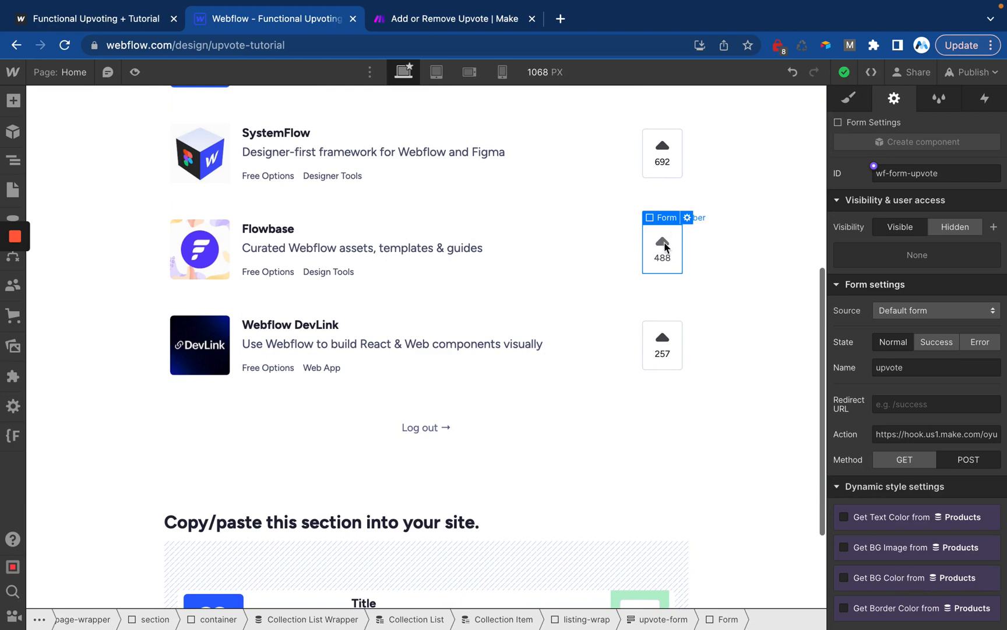
pyautogui.scroll(-3)
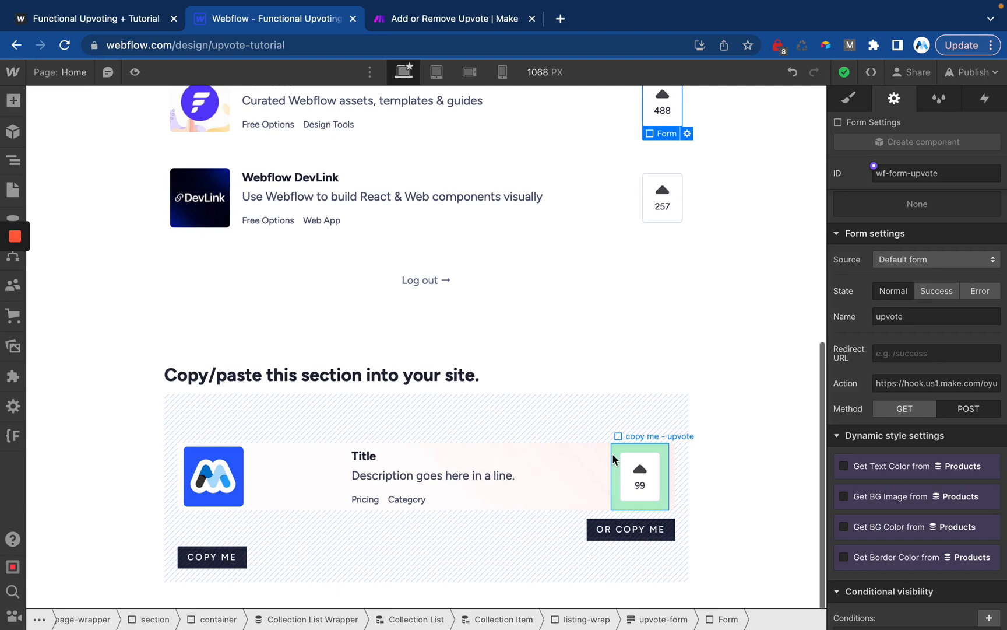
pyautogui.click(539, 418)
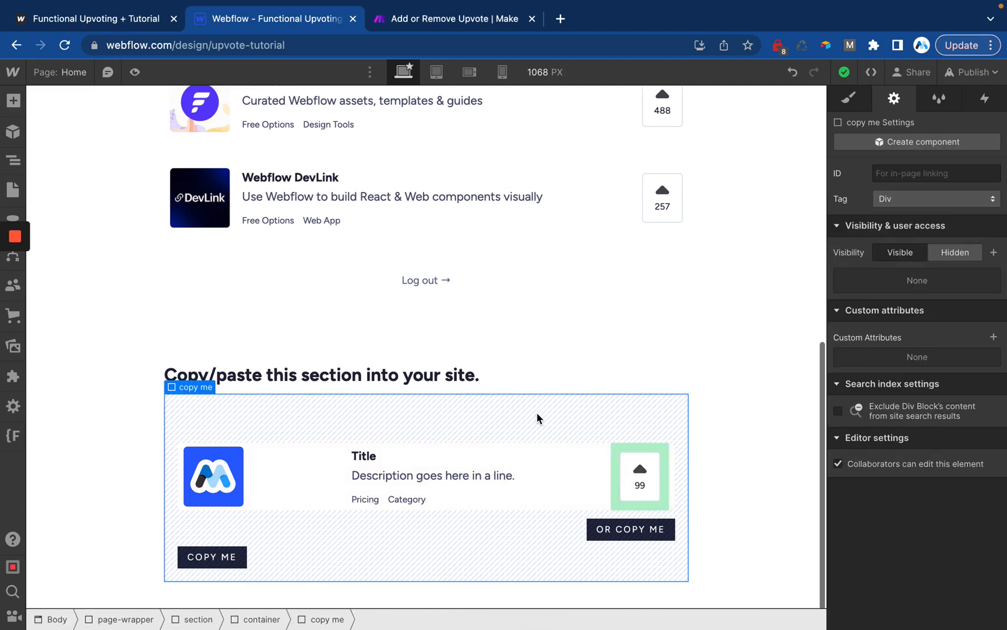
# Step: Select the template's hidden submit, not-member link and HTML Embed with static CMS_ID inputs
pyautogui.click(638, 476)
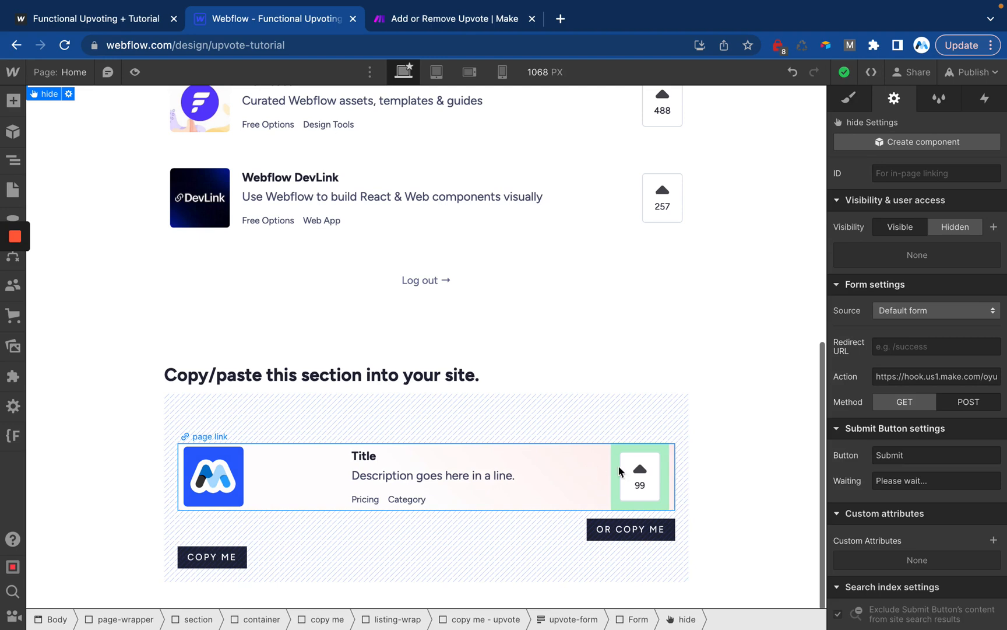
pyautogui.click(639, 478)
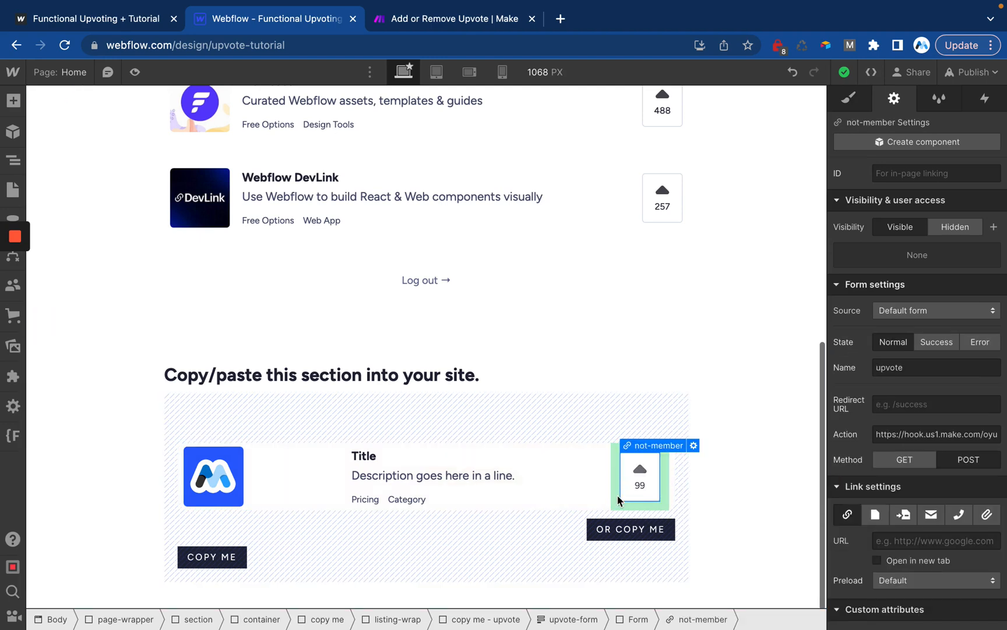
pyautogui.click(13, 157)
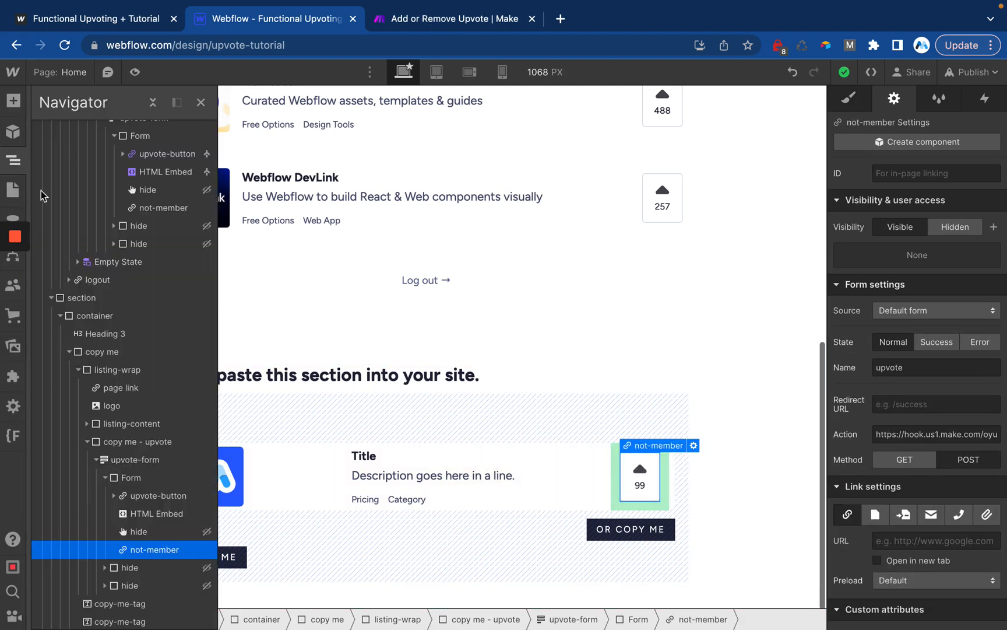
pyautogui.click(156, 513)
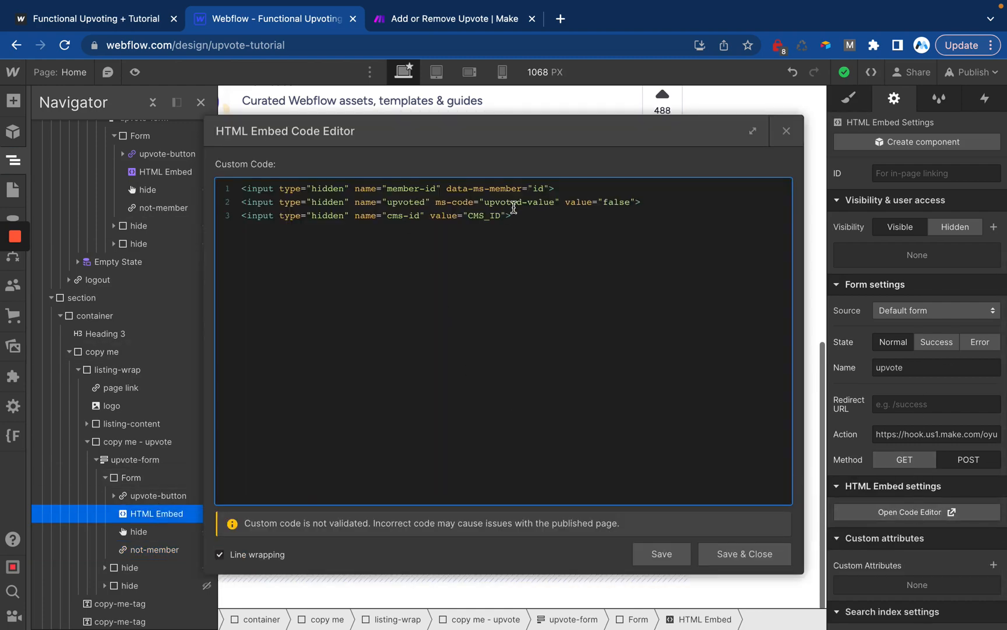
# Step: Highlight the CMS_ID placeholder in the embed code and select the template's upvote button
pyautogui.doubleClick(484, 215)
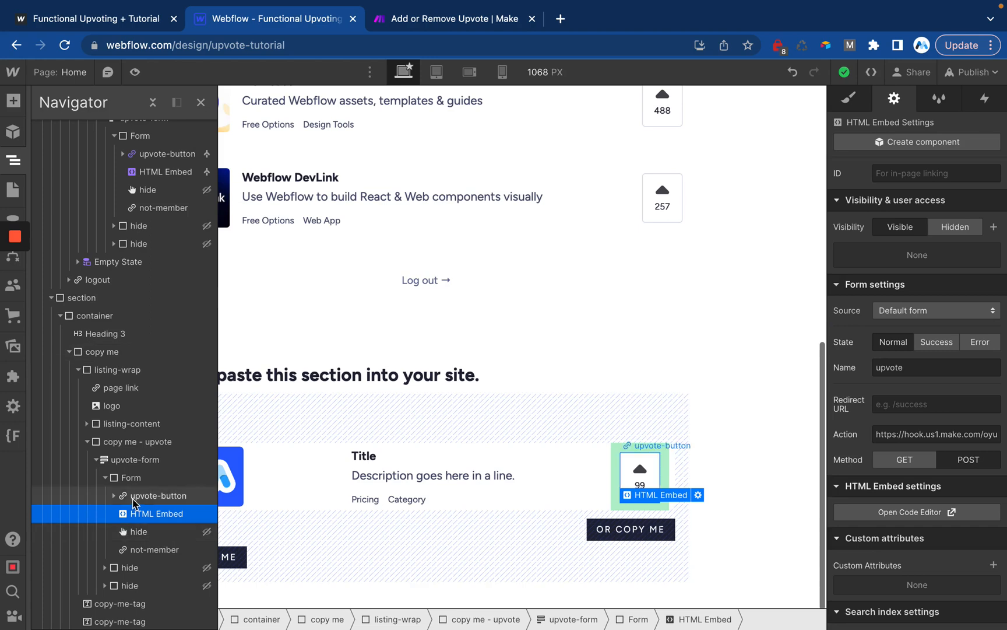
pyautogui.click(159, 496)
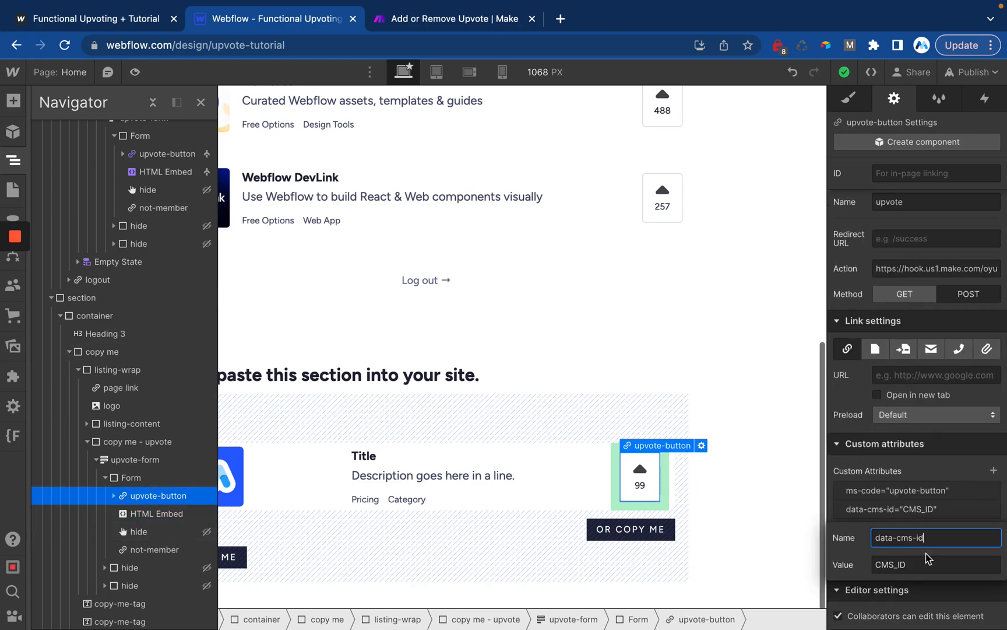
# Step: Switch from the CMS_ID attribute in Webflow to the Add or Remove Upvote scenario in Make
pyautogui.click(912, 564)
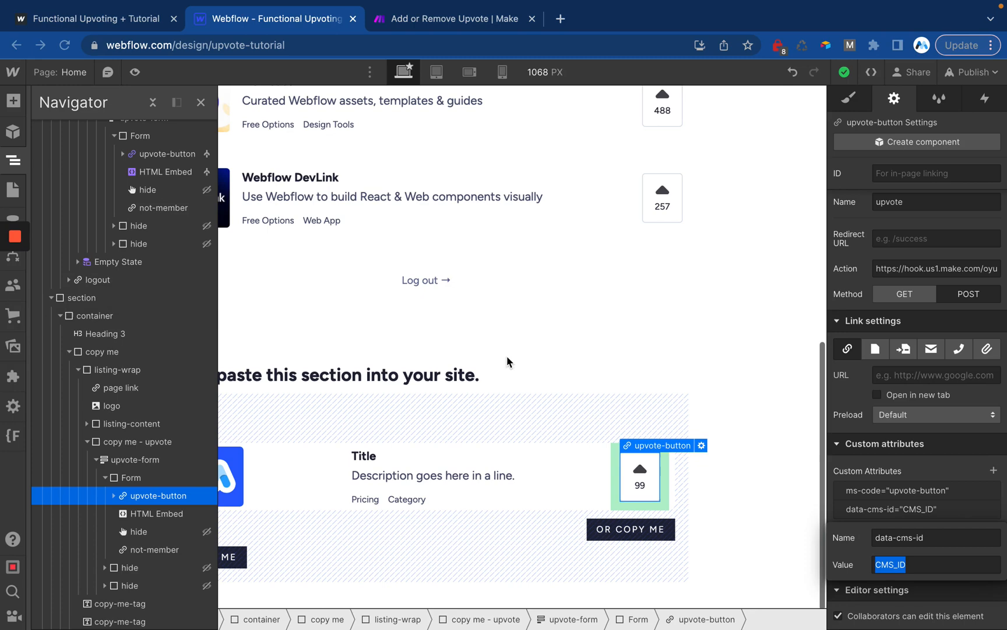
pyautogui.click(453, 19)
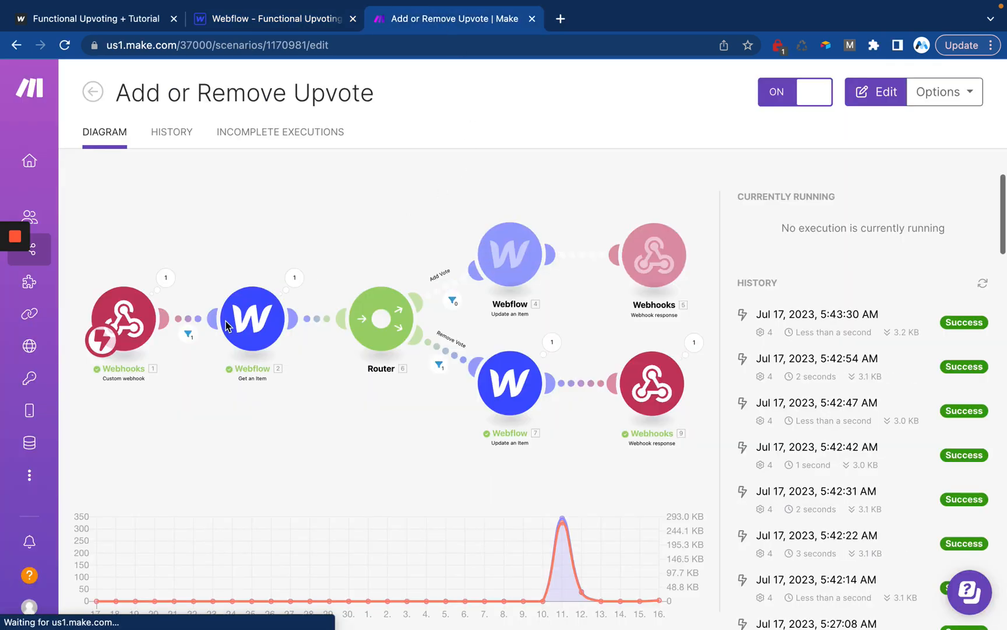
# Step: Edit the scenario and start adding a new webhook beside the Upvote Form hook
pyautogui.click(122, 318)
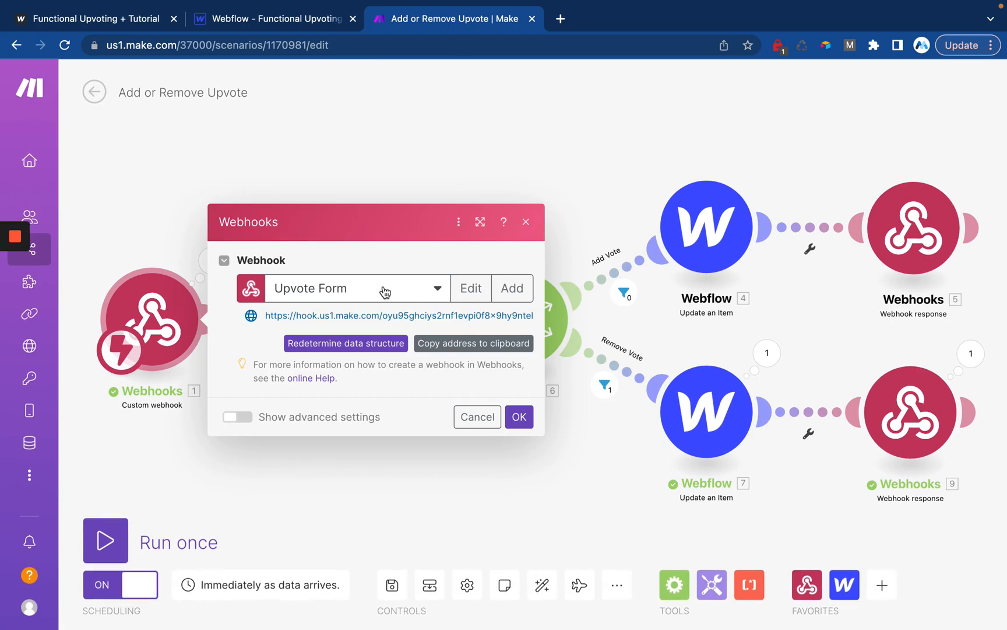
pyautogui.moveTo(624, 444)
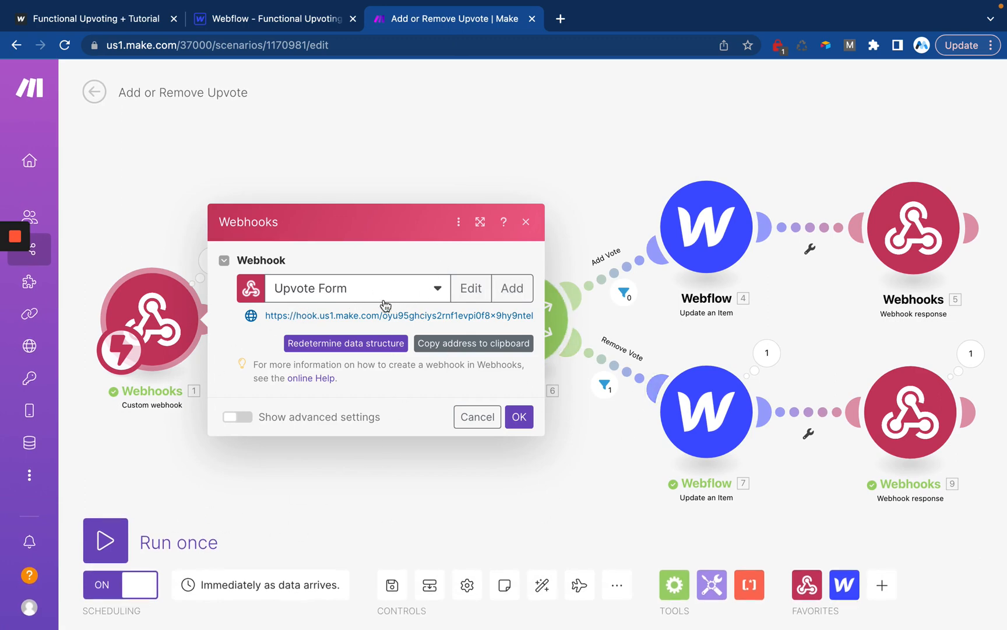
pyautogui.moveTo(373, 299)
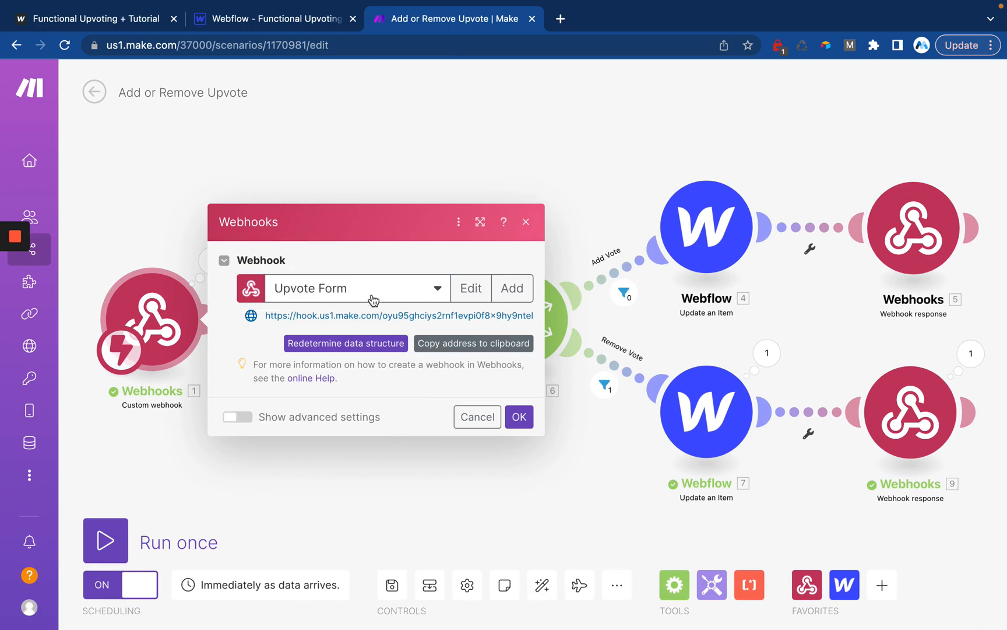
pyautogui.moveTo(423, 274)
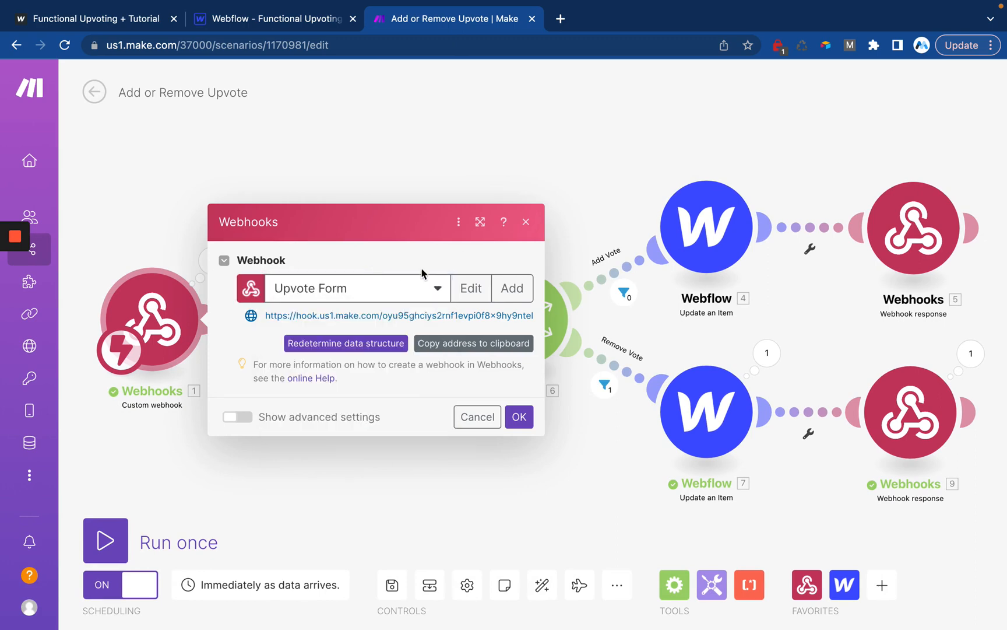
pyautogui.click(512, 288)
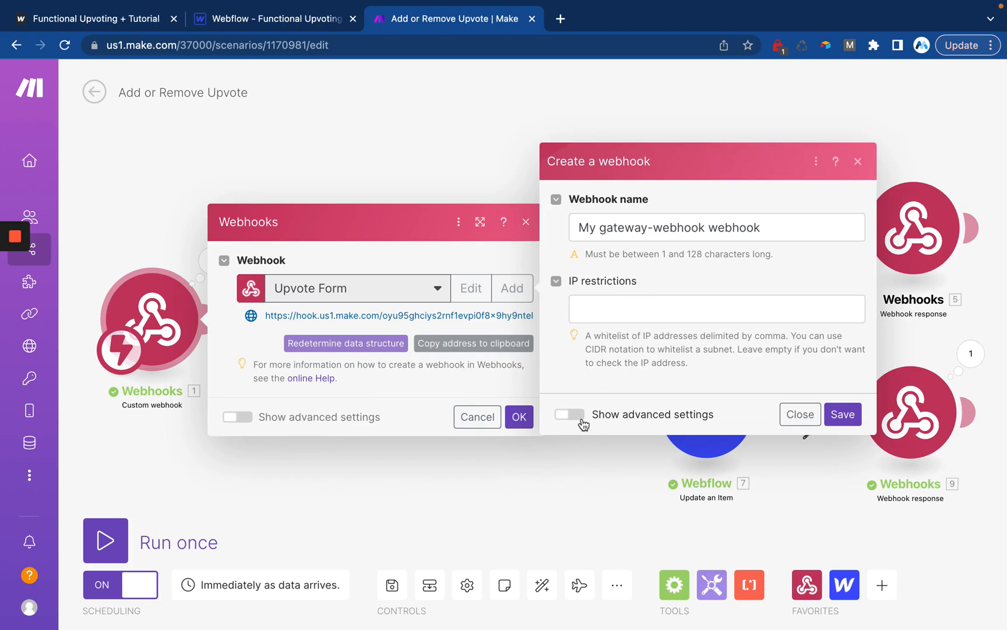
# Step: Review the new webhook's advanced settings, discard it, and return to the Webflow Designer
pyautogui.click(569, 414)
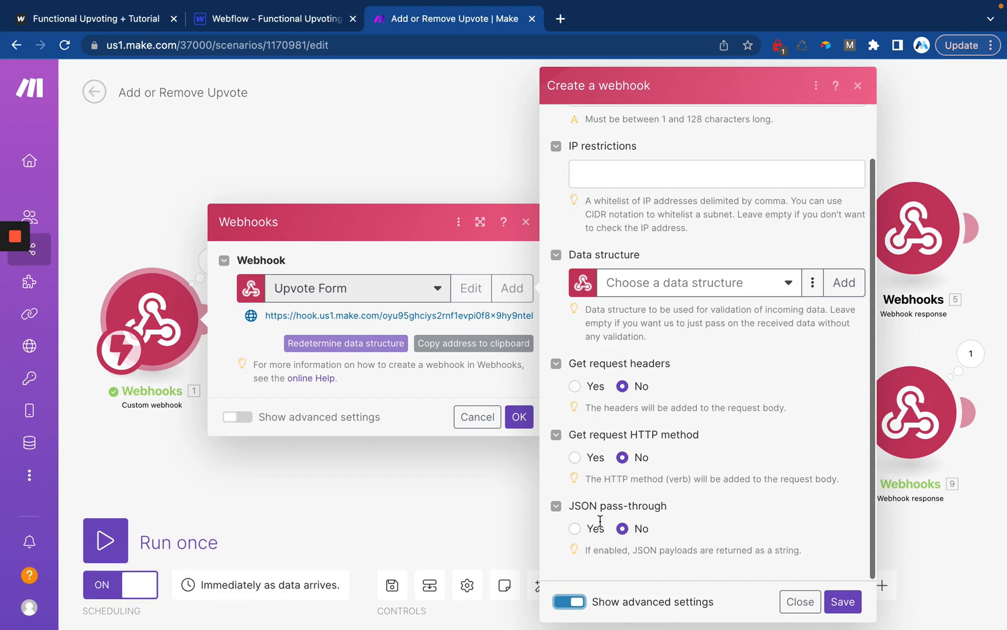
pyautogui.moveTo(757, 602)
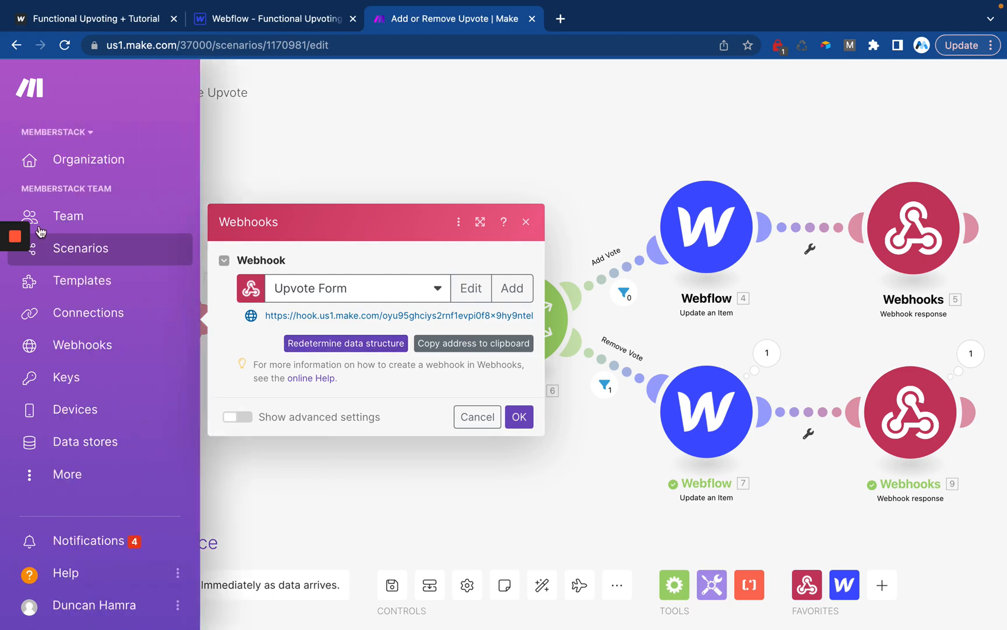
pyautogui.click(275, 19)
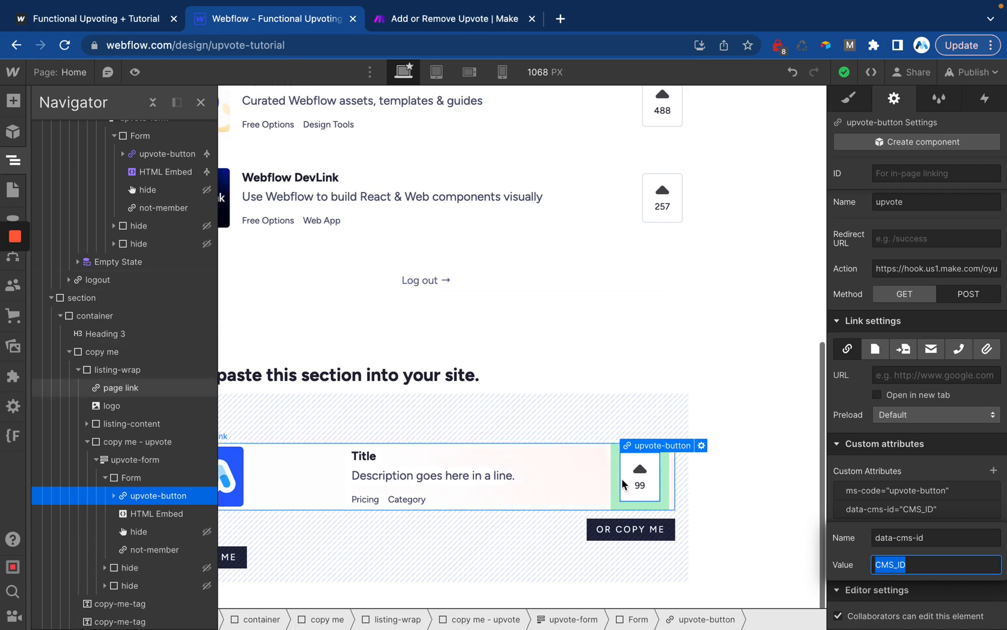
pyautogui.moveTo(866, 134)
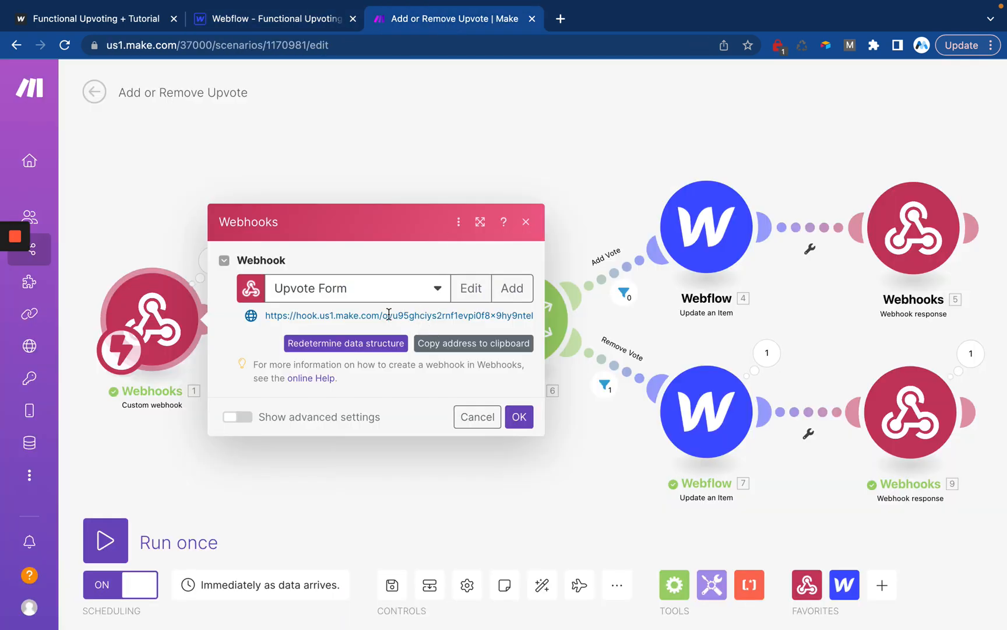
# Step: Copy the Upvote Form webhook URL into the upvote form's Action in Webflow, then return to Make
pyautogui.doubleClick(398, 316)
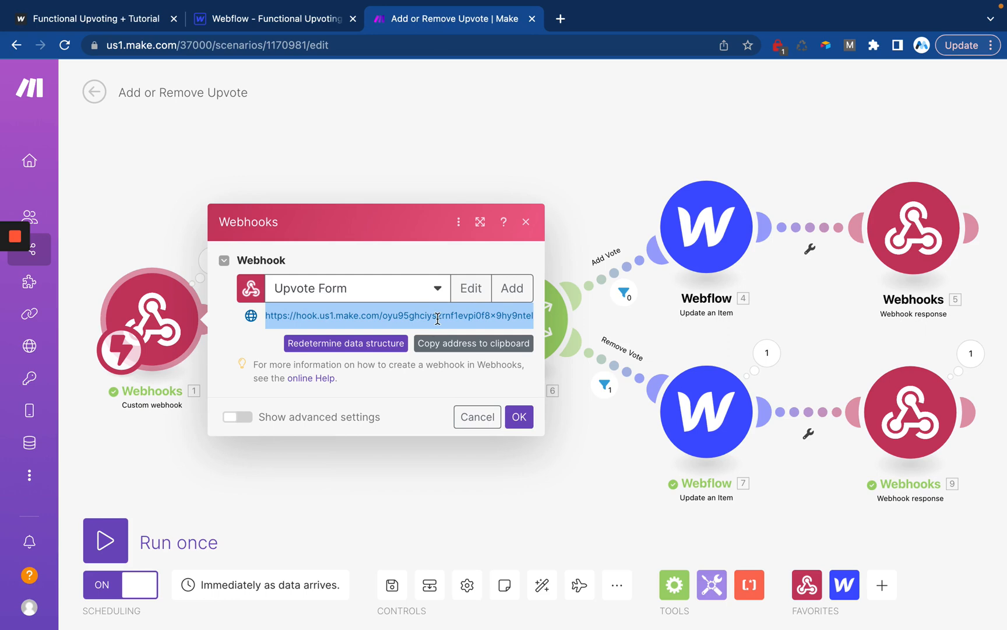
pyautogui.click(273, 19)
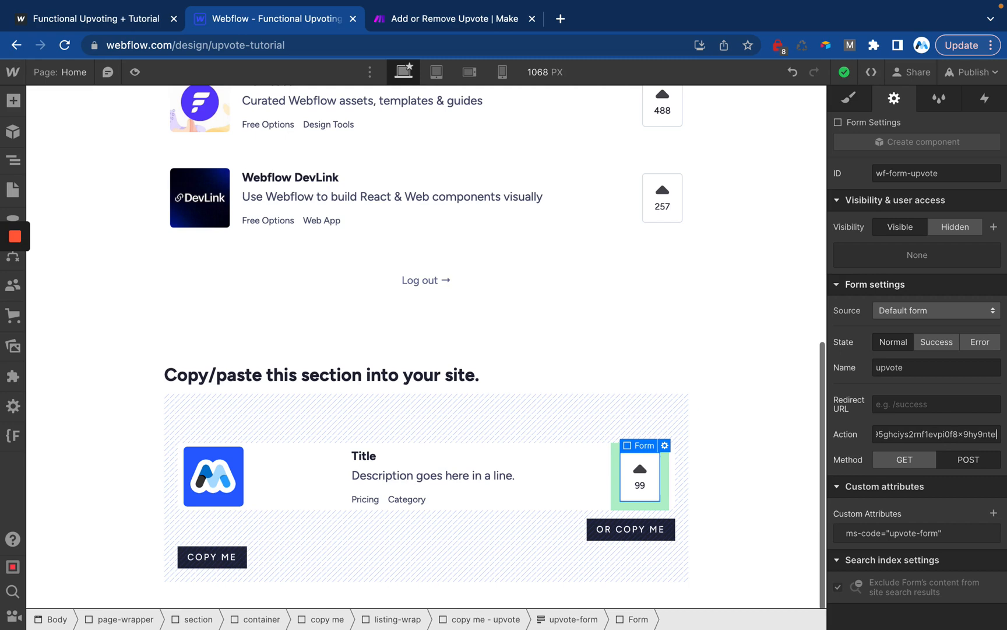
pyautogui.click(448, 19)
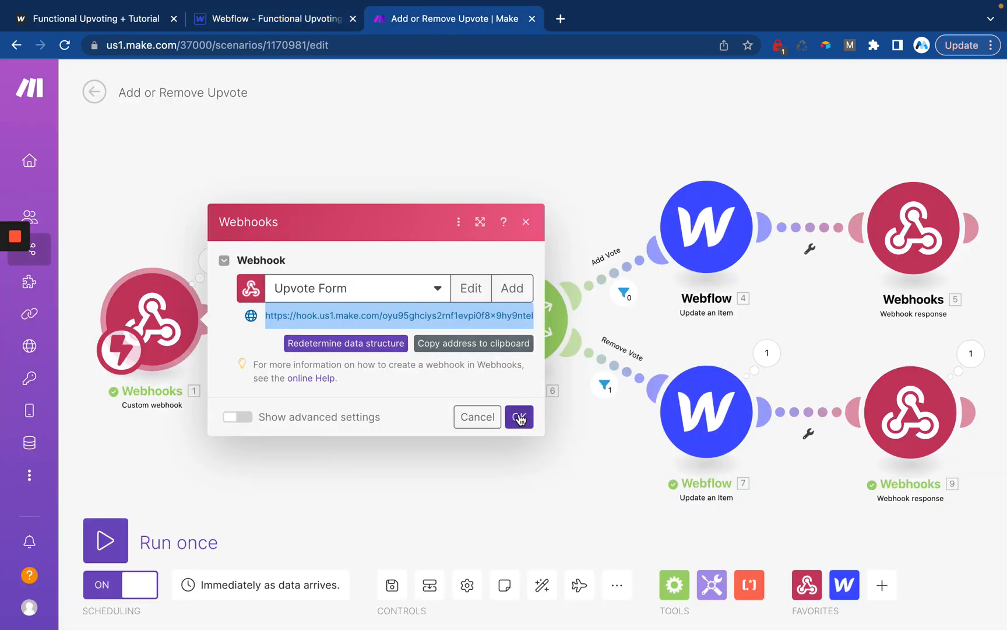
# Step: Confirm the webhook trigger and review its last output: member-id, upvoted false and cms-id
pyautogui.click(519, 417)
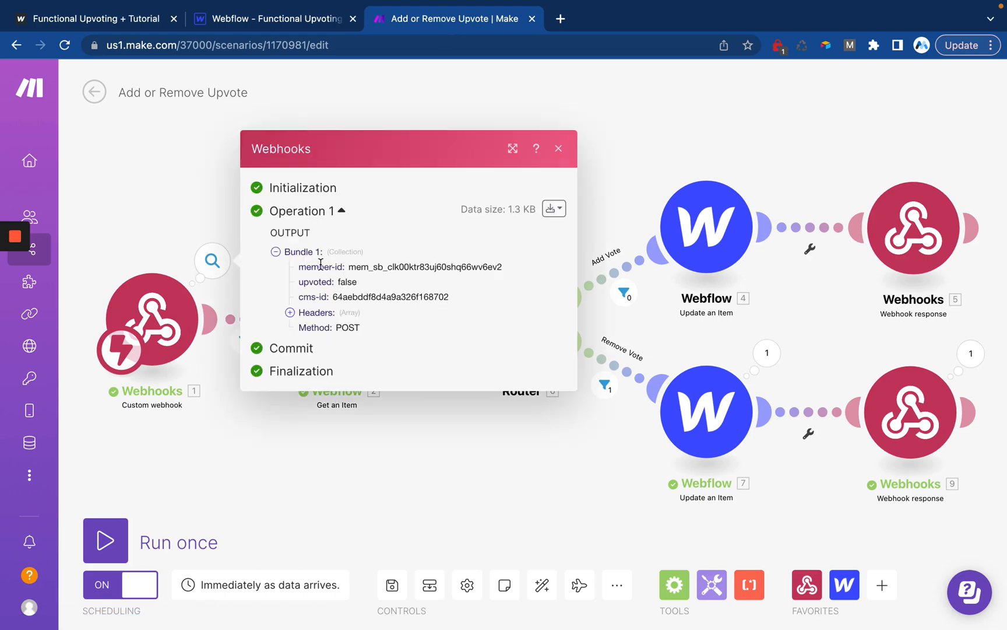
pyautogui.moveTo(331, 279)
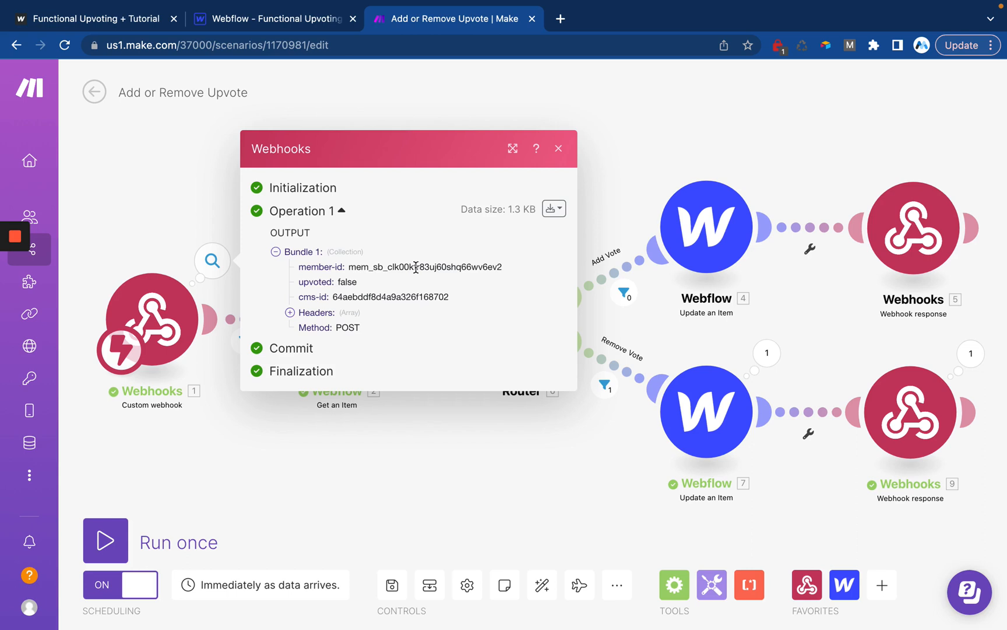
pyautogui.moveTo(385, 282)
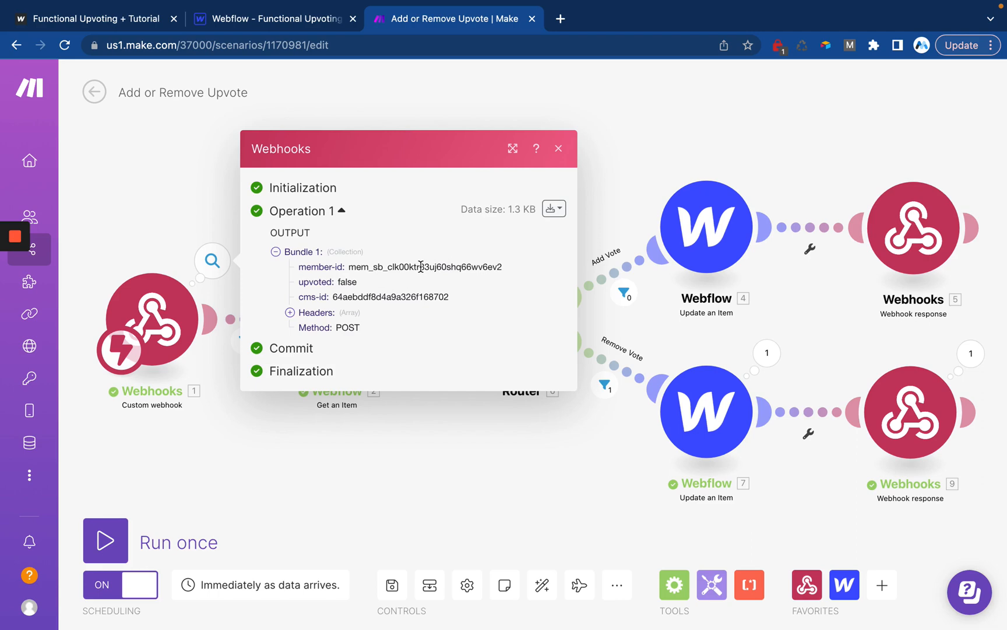
pyautogui.click(558, 148)
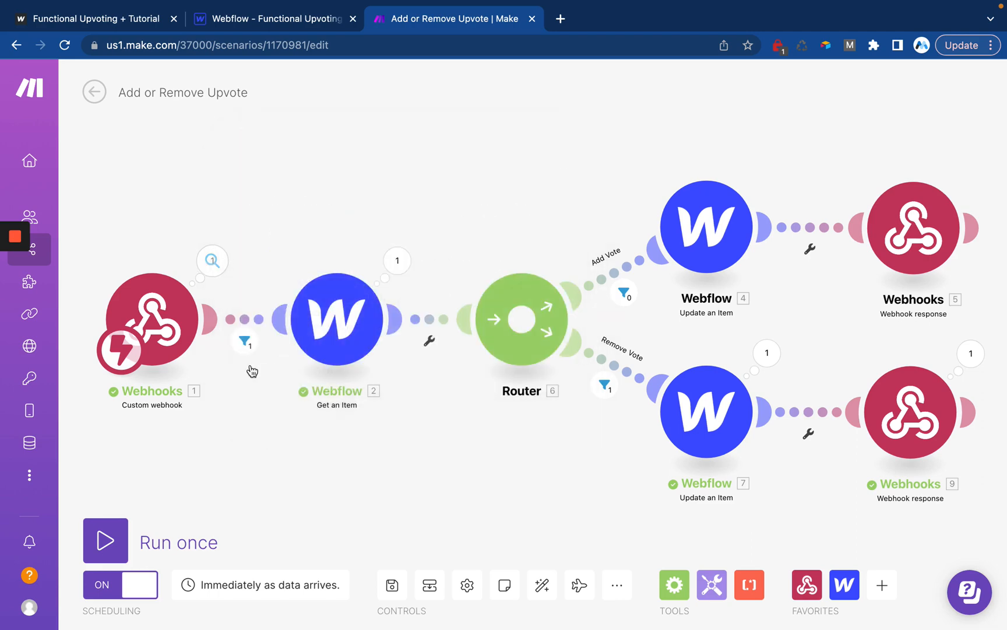
# Step: Verify the Get an Item step maps Item ID to 1. cms-id for the Products item and confirm it
pyautogui.click(336, 319)
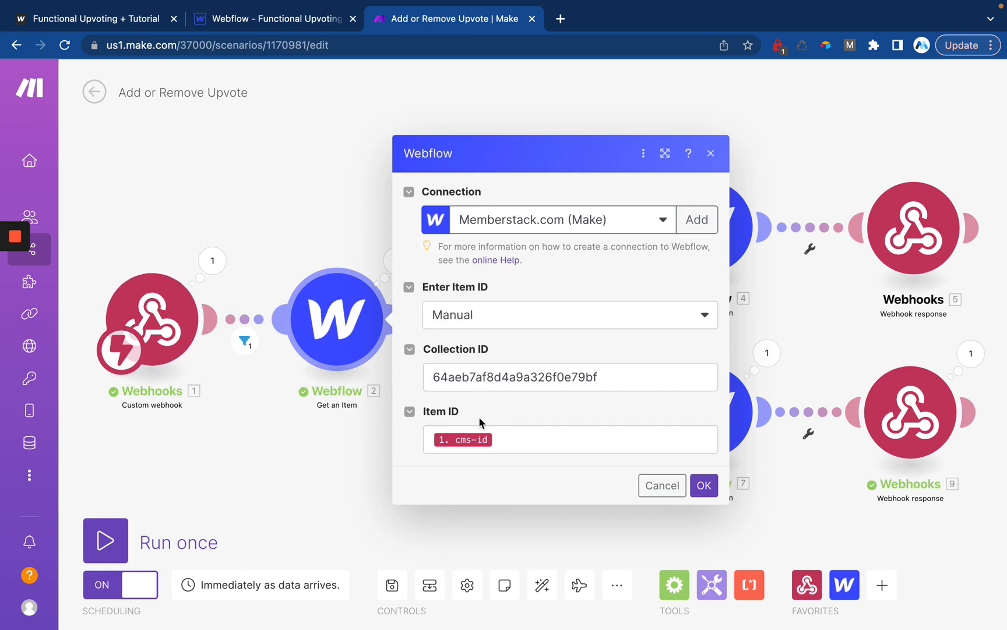
pyautogui.moveTo(451, 442)
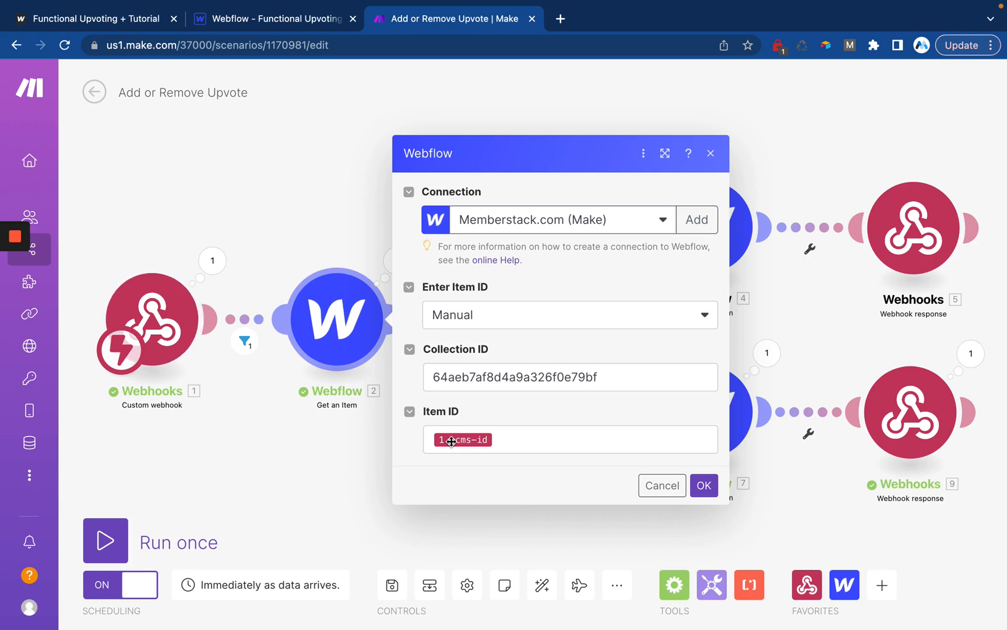
pyautogui.moveTo(462, 439)
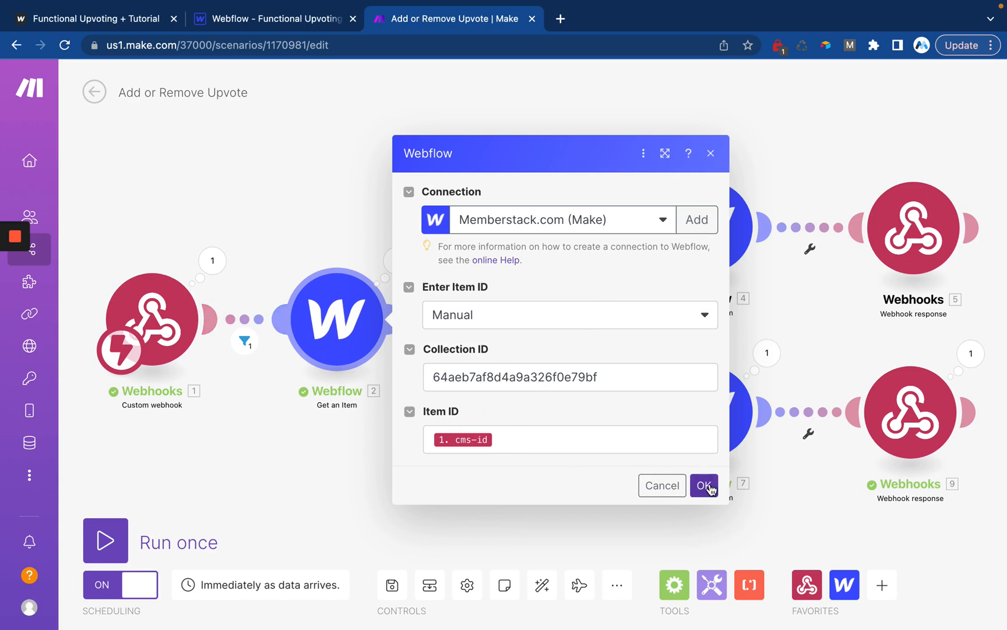
pyautogui.click(704, 486)
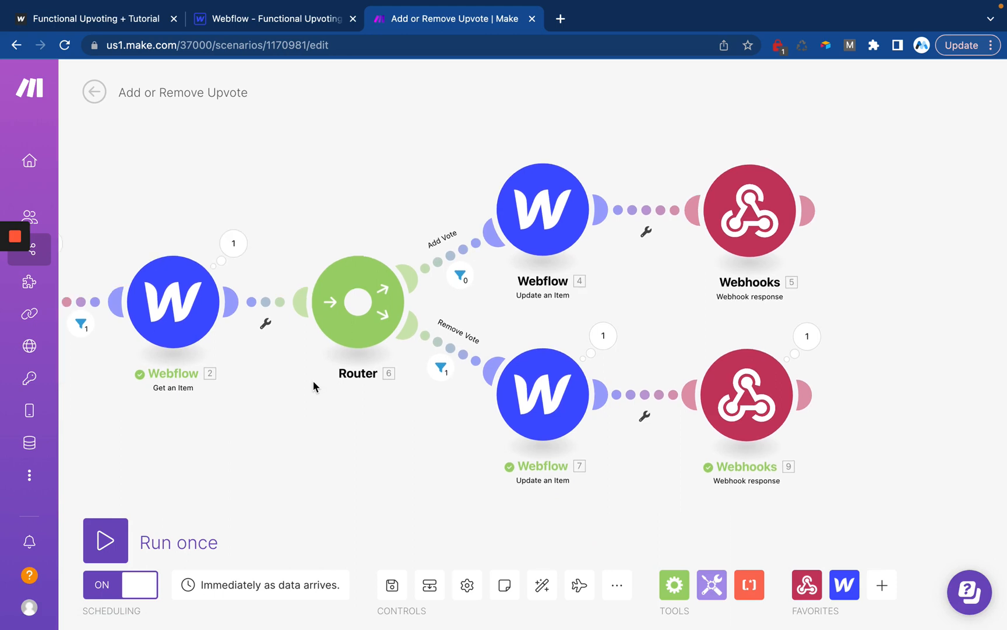
pyautogui.moveTo(489, 378)
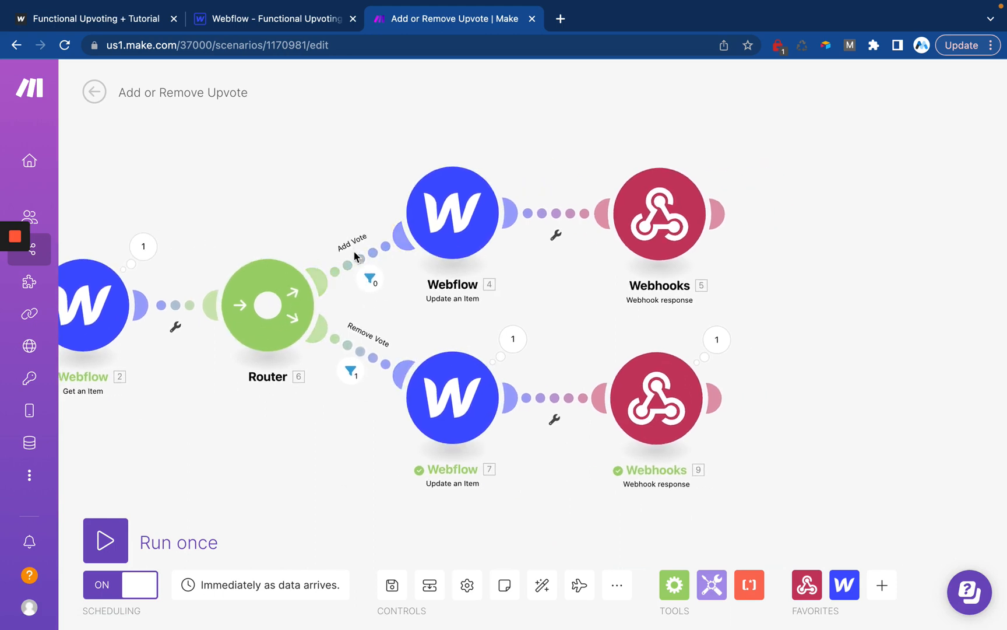
pyautogui.moveTo(368, 251)
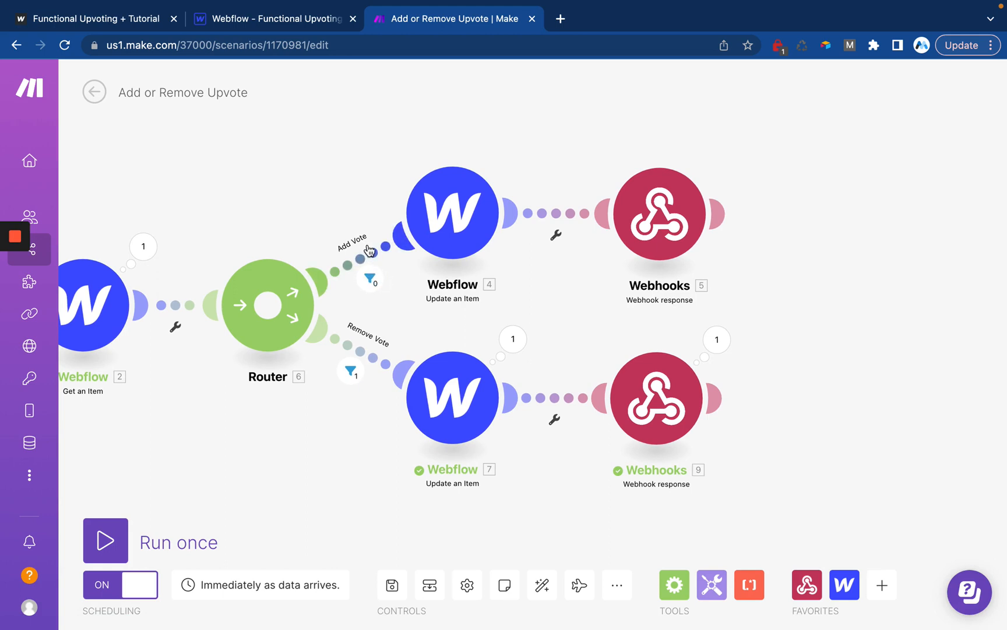
# Step: Confirm the Add Vote update with Name mapped to 2. Name, upvotes +1 and Live set to Yes
pyautogui.click(451, 213)
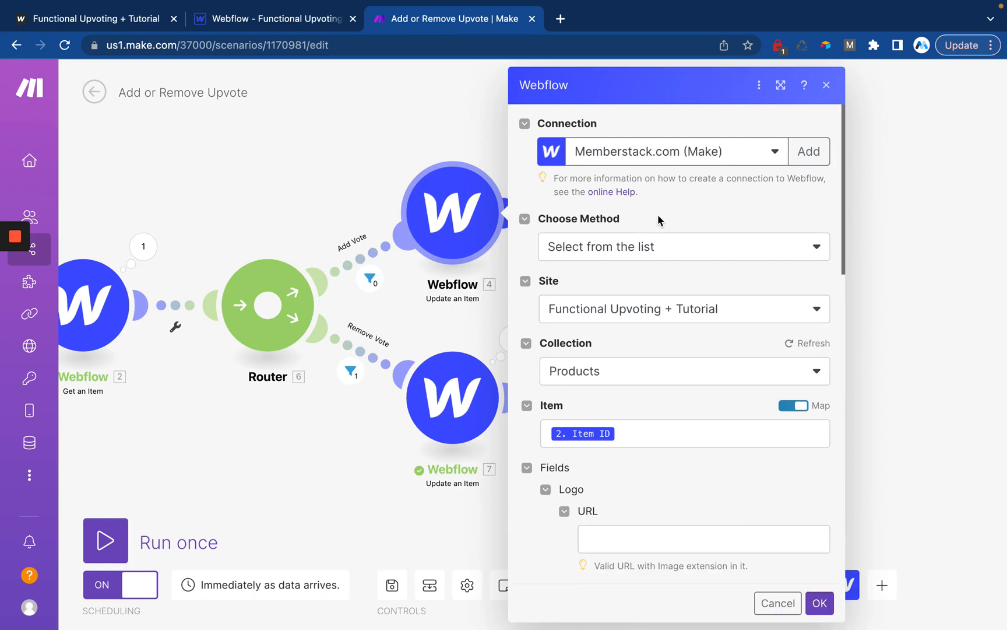
pyautogui.scroll(-3)
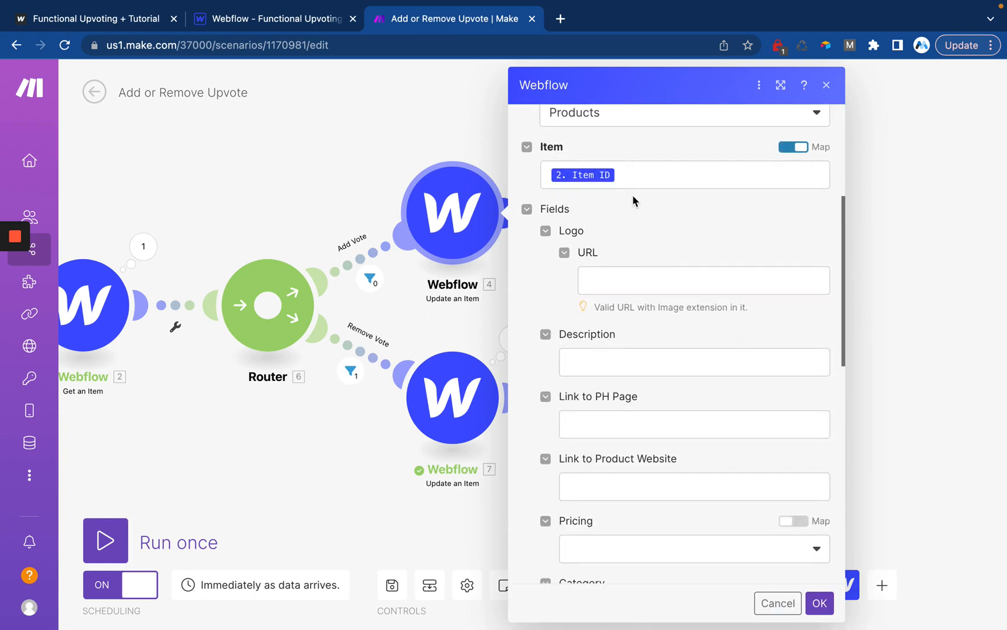
pyautogui.scroll(-3)
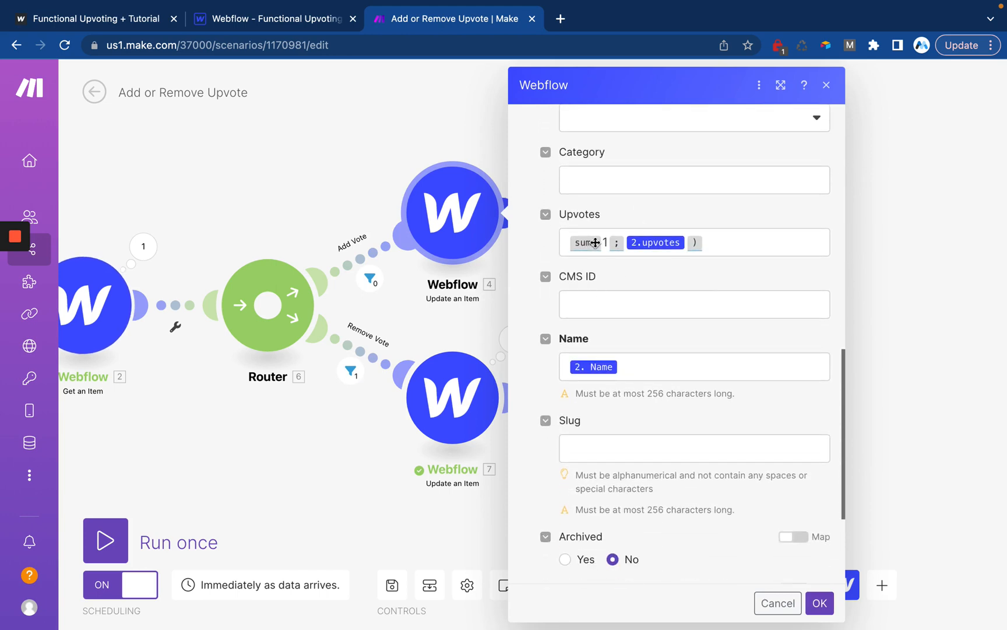
pyautogui.scroll(-3)
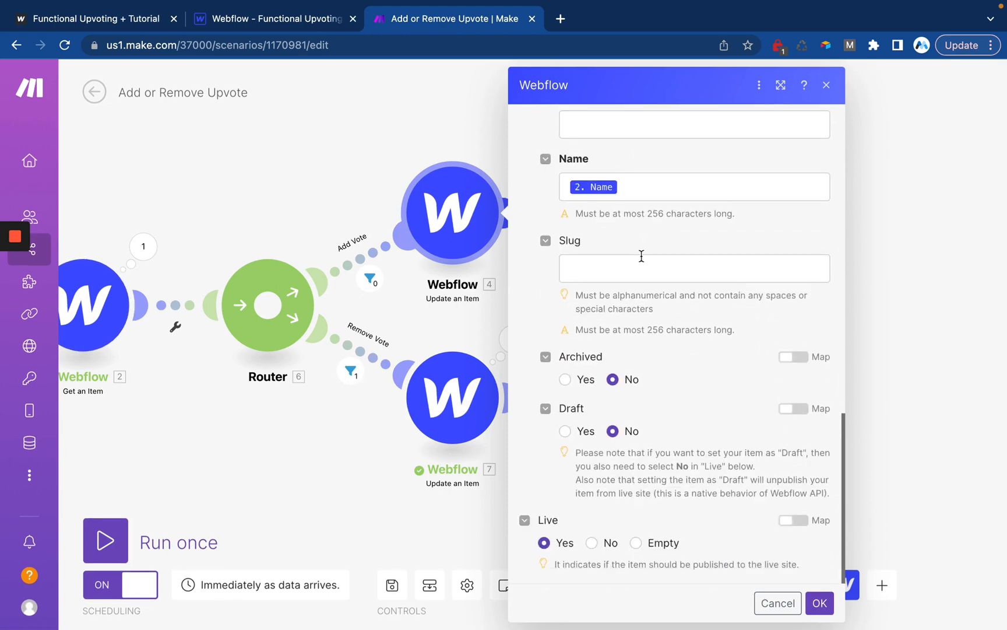
pyautogui.moveTo(588, 380)
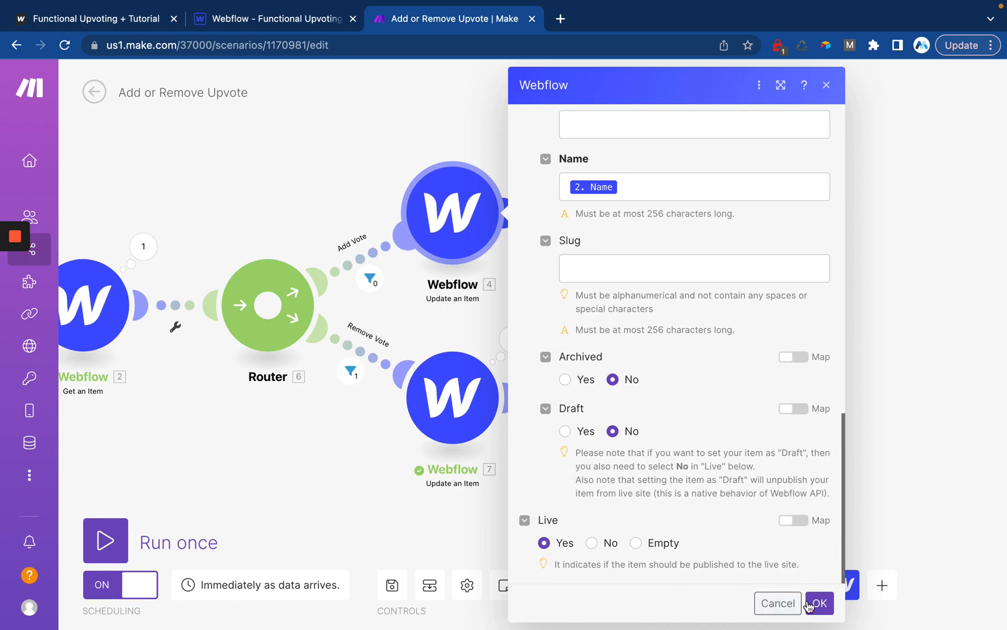
pyautogui.click(821, 603)
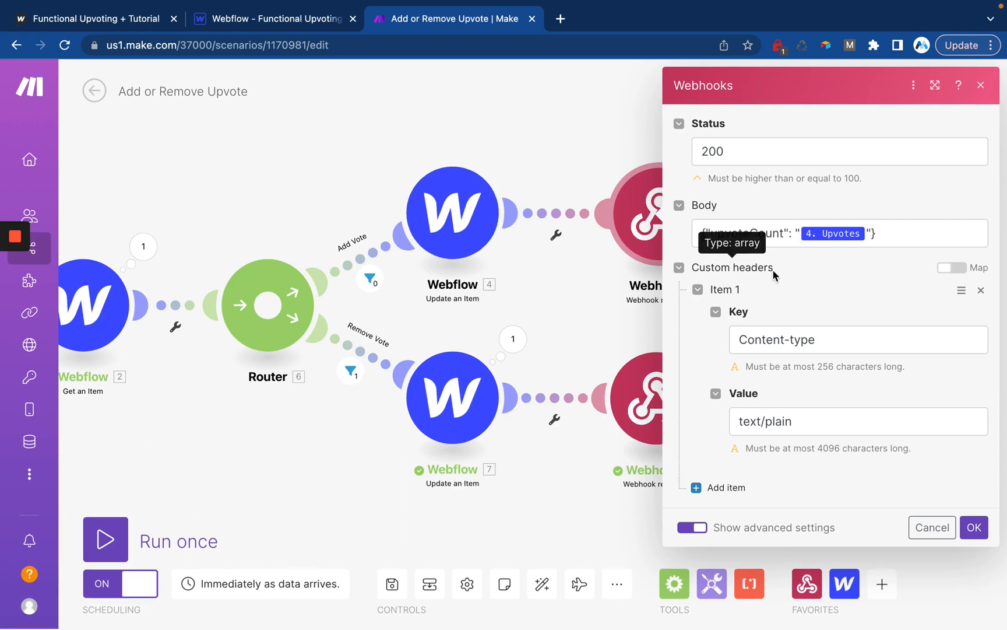
pyautogui.moveTo(816, 224)
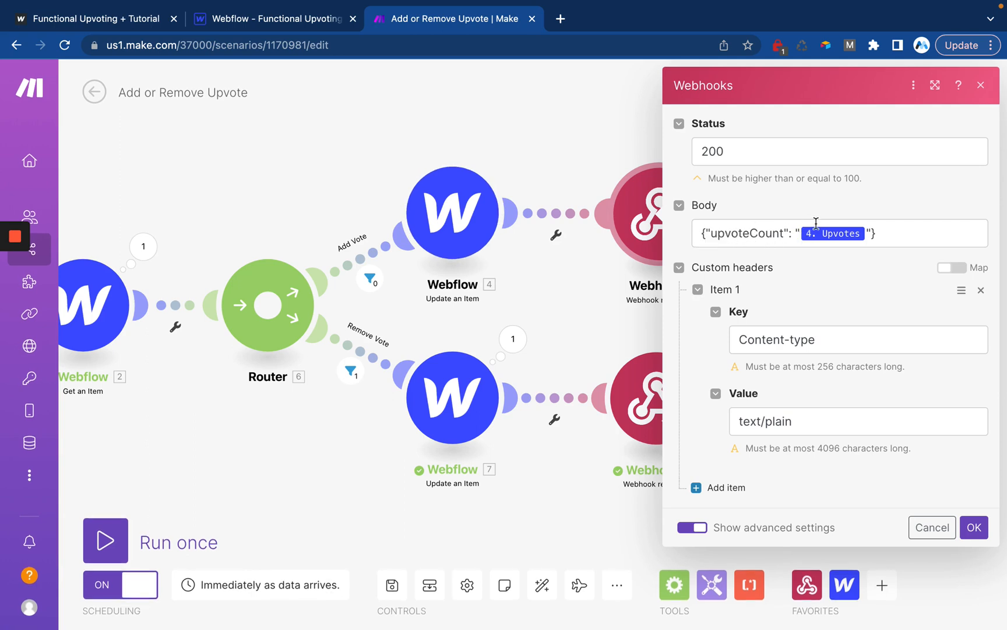
# Step: Review the Remove Vote update's sum(-1; upvotes) mapping, then switch to the Webflow Designer
pyautogui.click(975, 527)
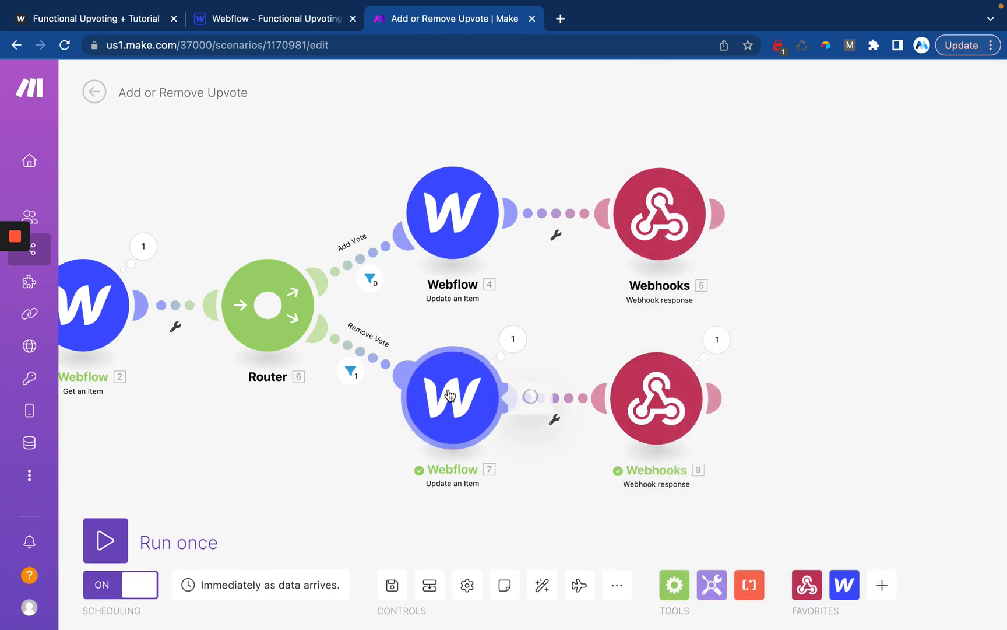
pyautogui.click(450, 397)
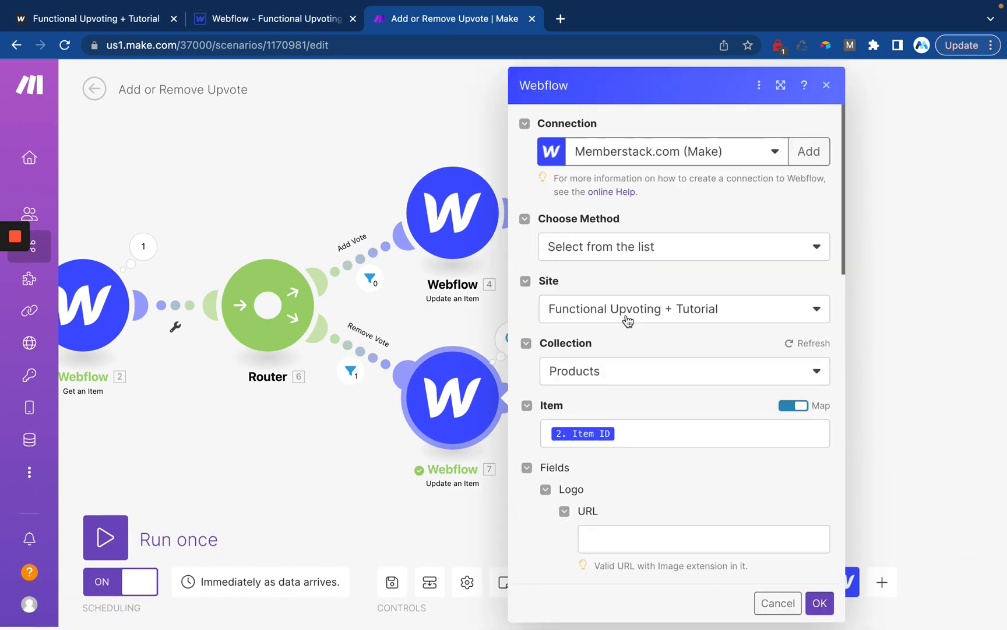
pyautogui.scroll(-3)
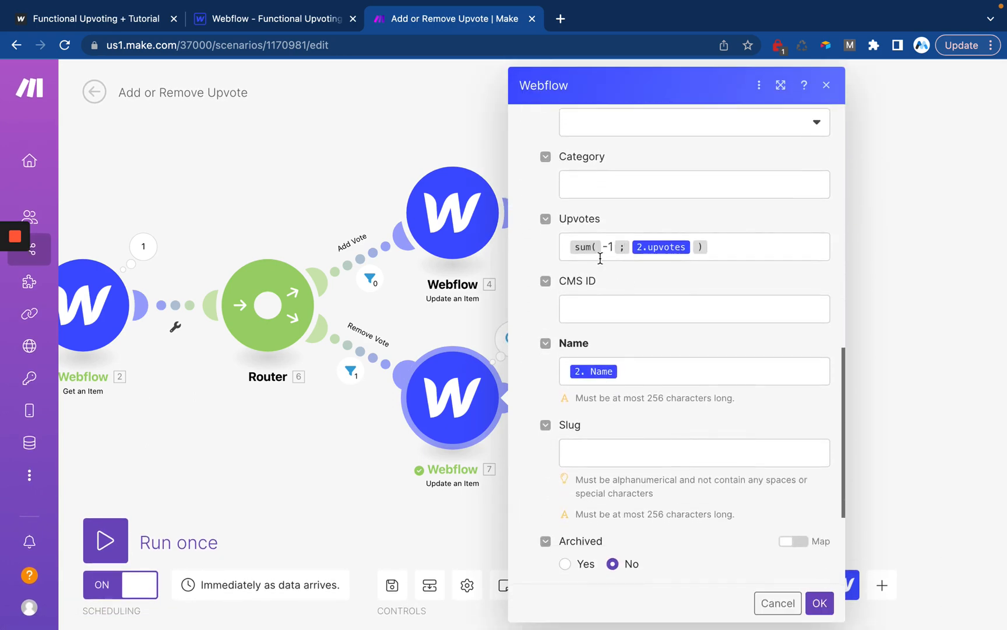
pyautogui.scroll(-3)
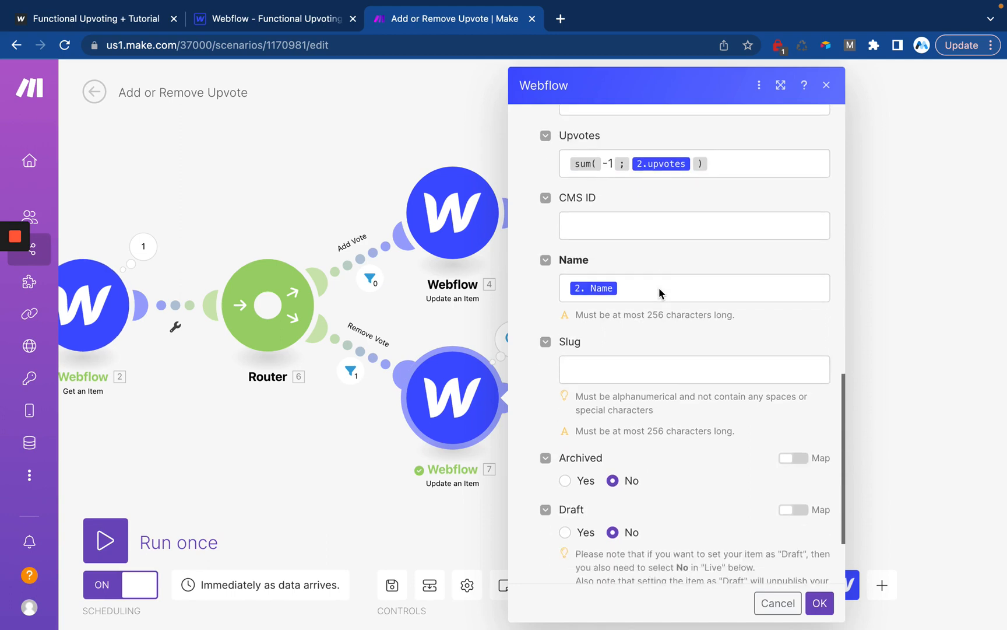
pyautogui.scroll(-3)
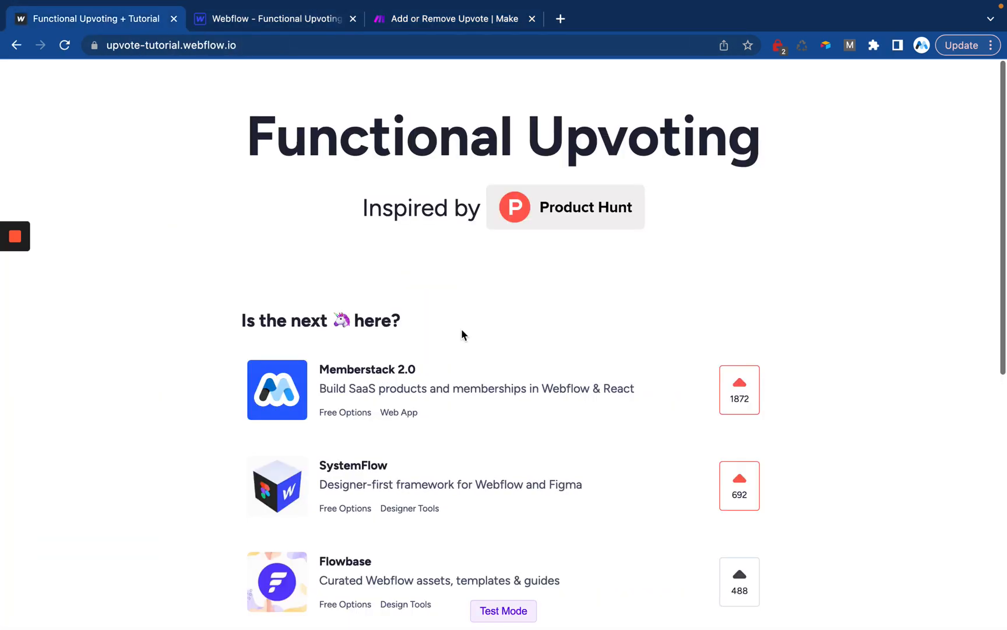
pyautogui.scroll(-3)
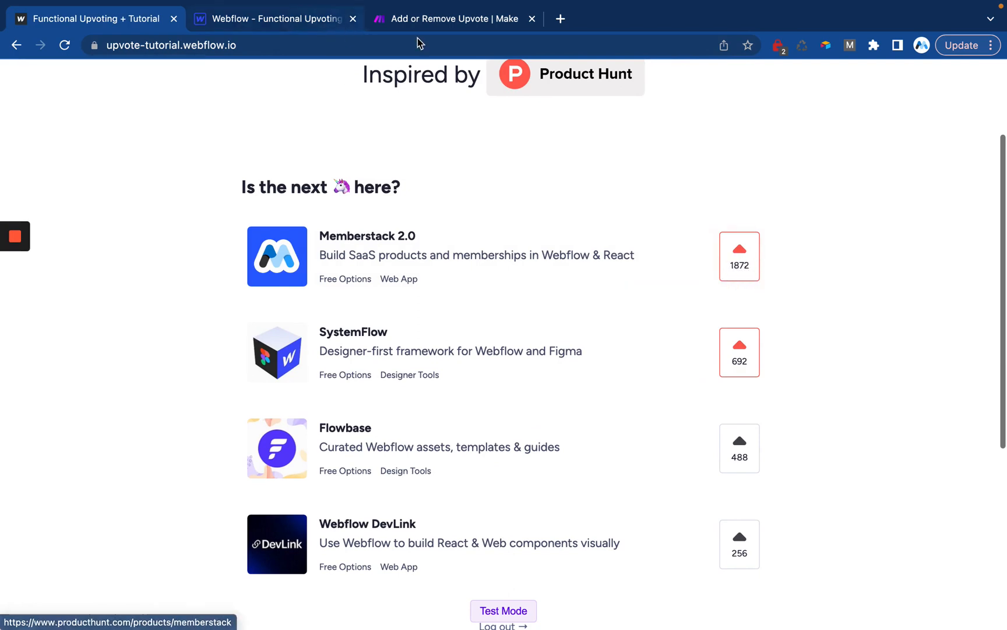
pyautogui.click(275, 19)
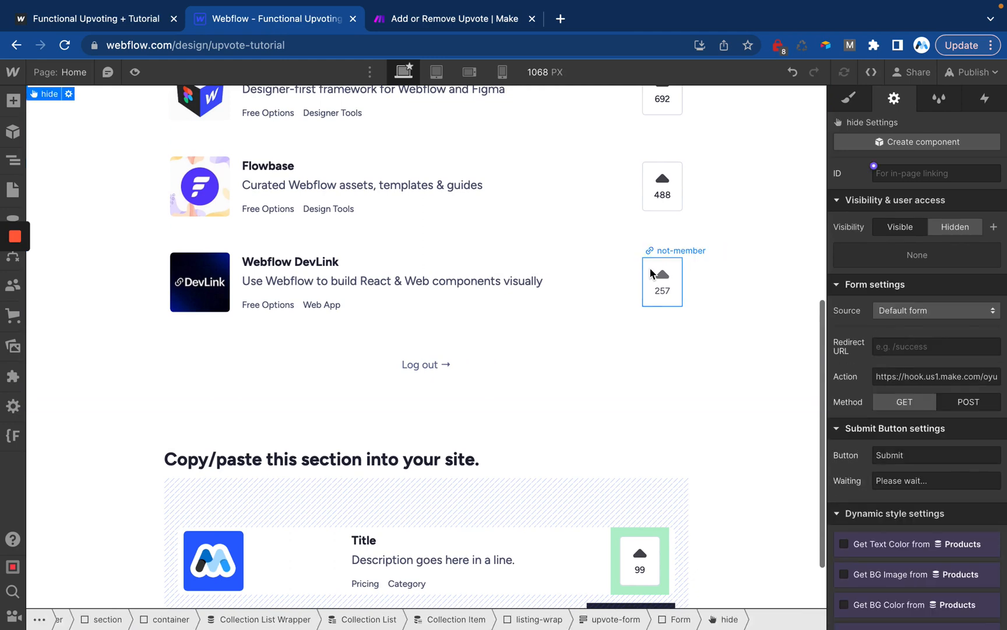
# Step: Select the upvote button and show its existing is-true combo class in the Style selector
pyautogui.click(662, 281)
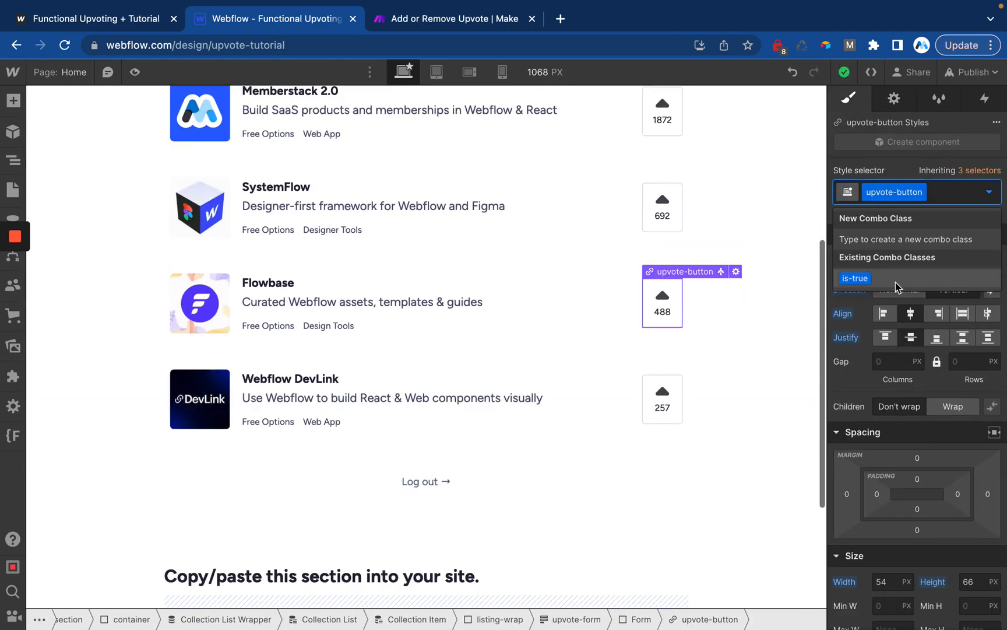
pyautogui.click(855, 279)
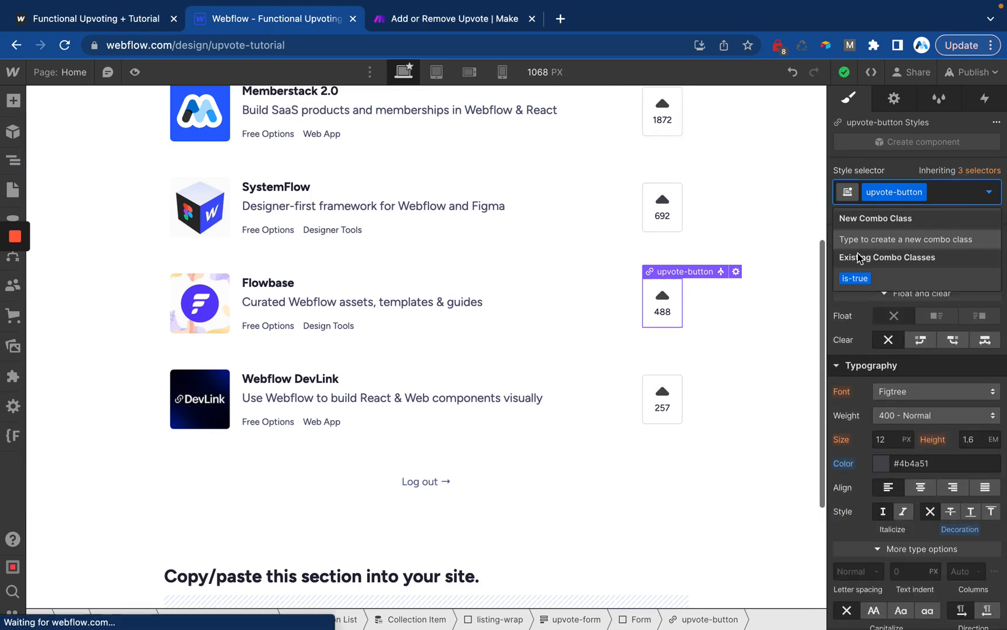
pyautogui.scroll(-3)
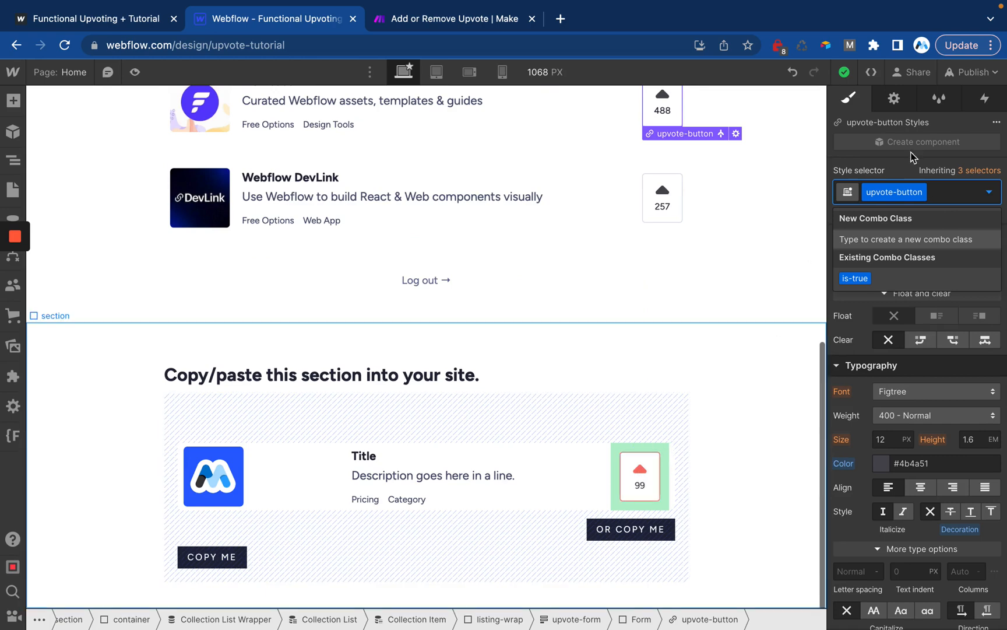
pyautogui.click(939, 98)
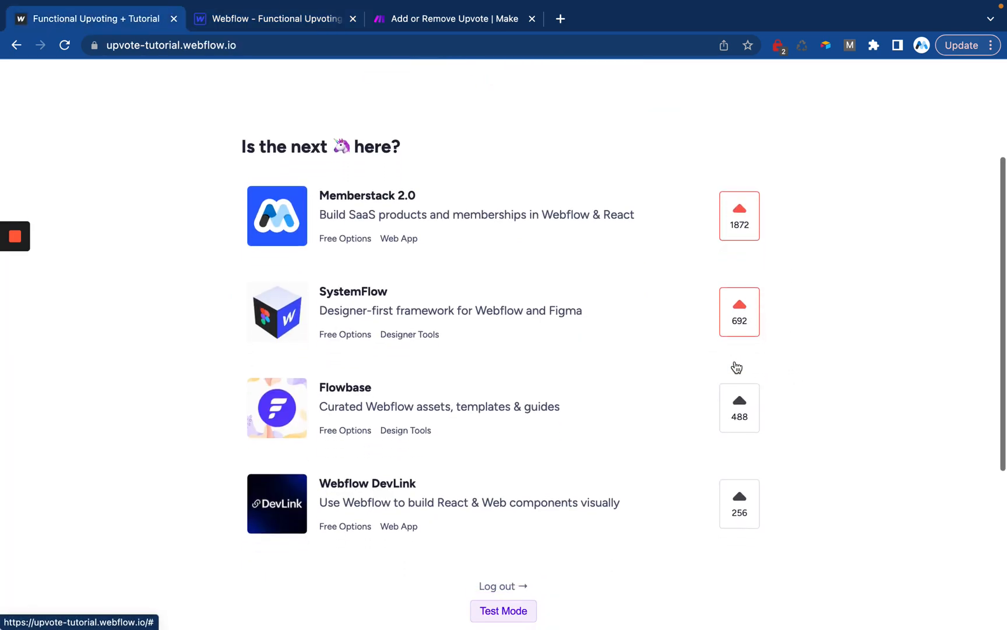
# Step: On the live site, upvote Flowbase to 489 in red, then remove the vote back to 488
pyautogui.scroll(-3)
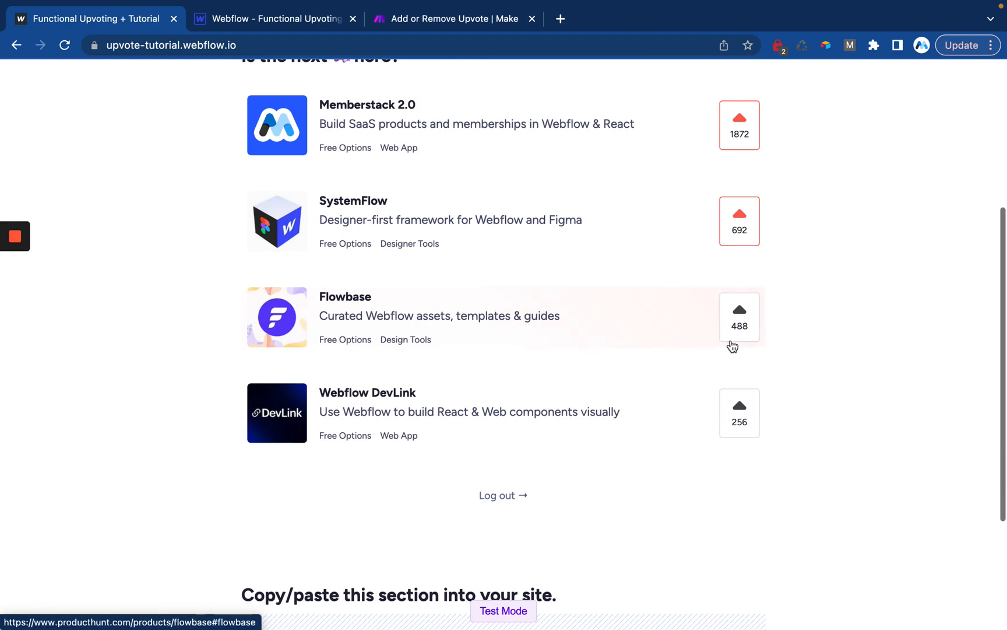
pyautogui.click(739, 317)
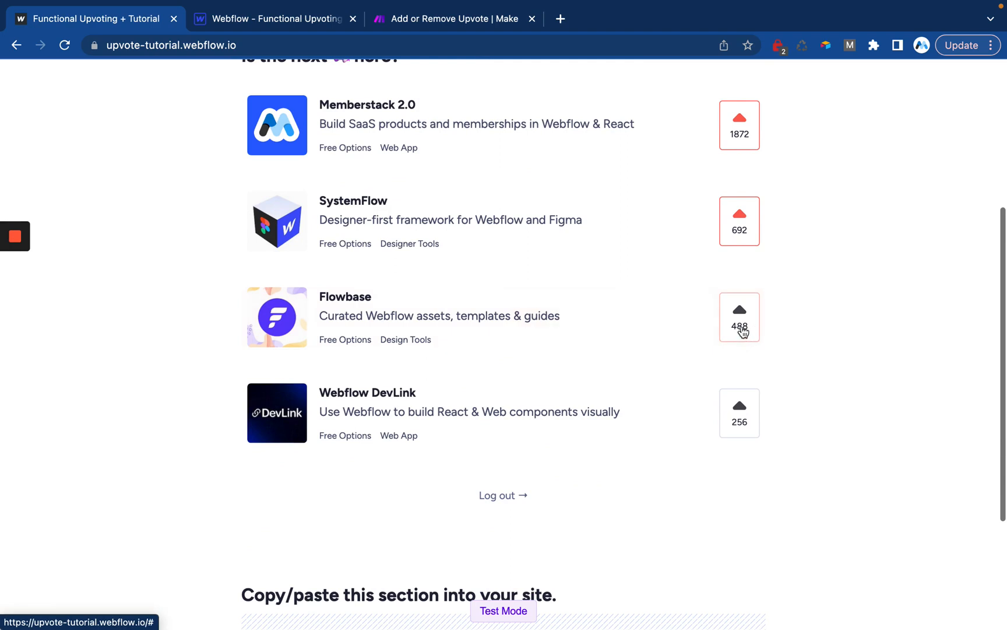
pyautogui.click(739, 310)
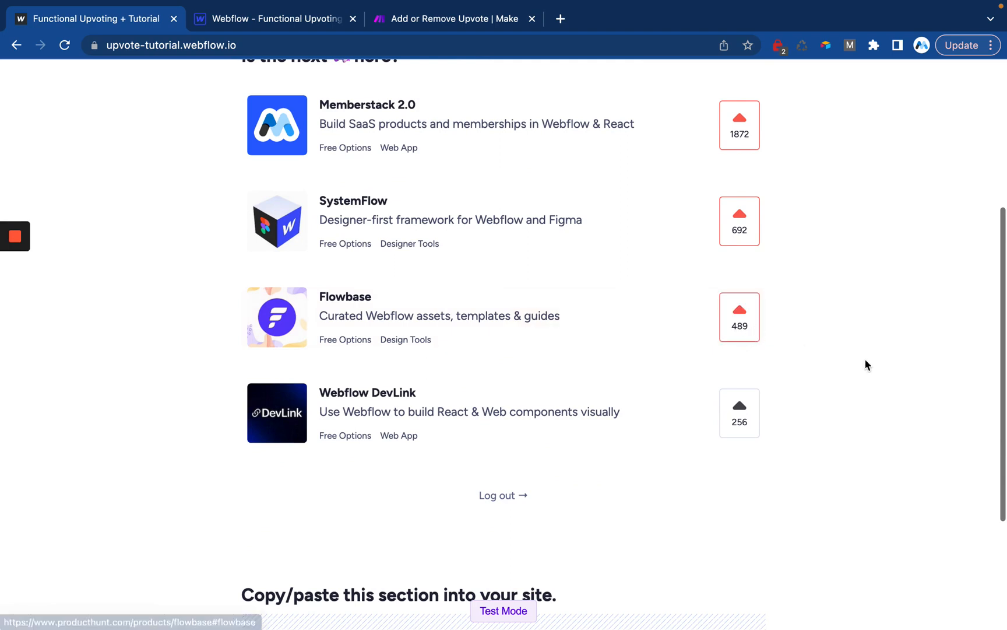
pyautogui.click(739, 318)
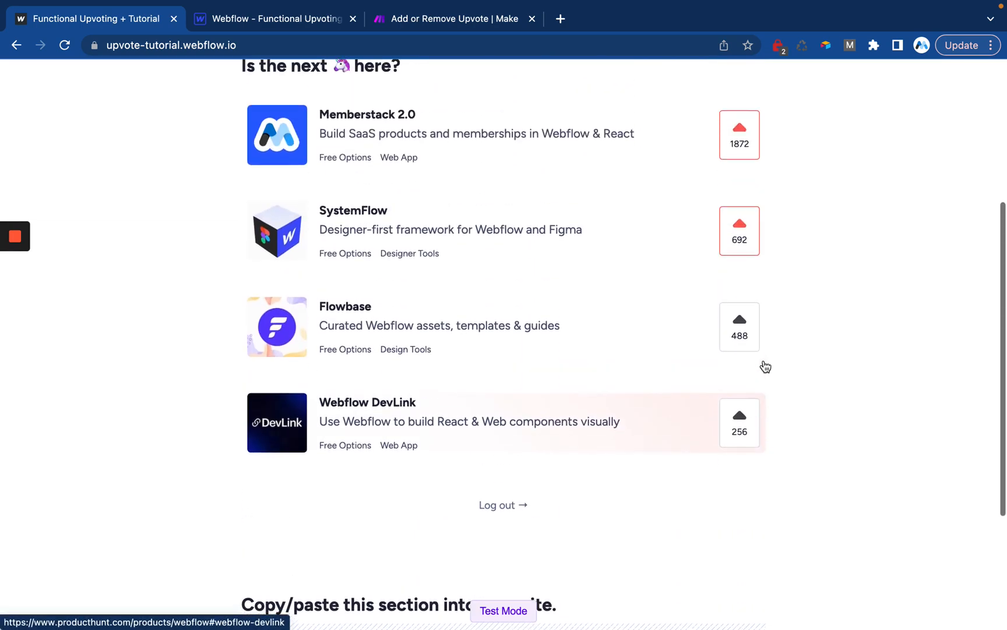
pyautogui.scroll(3)
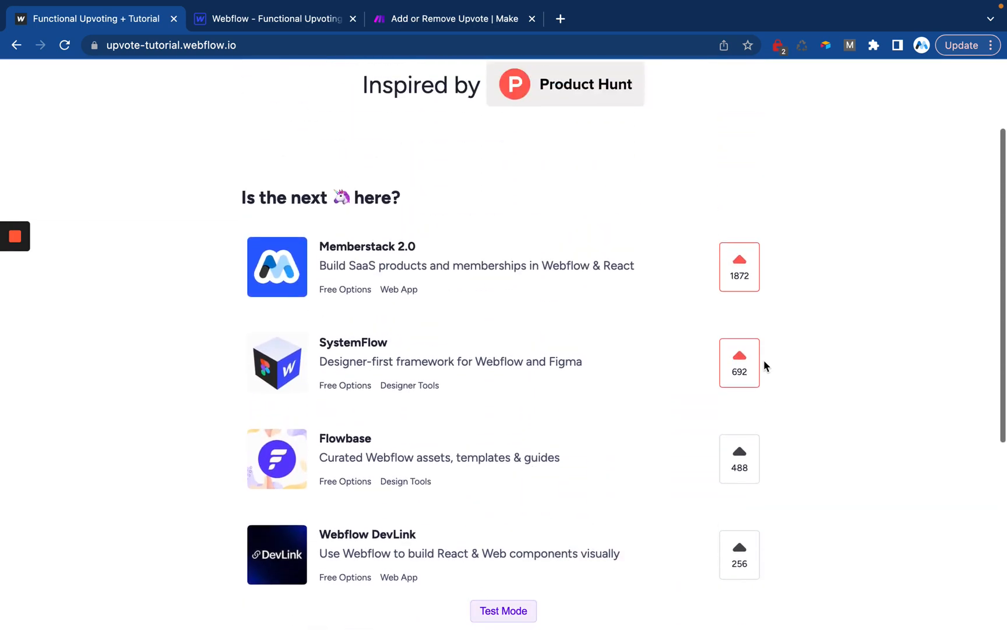
pyautogui.scroll(-3)
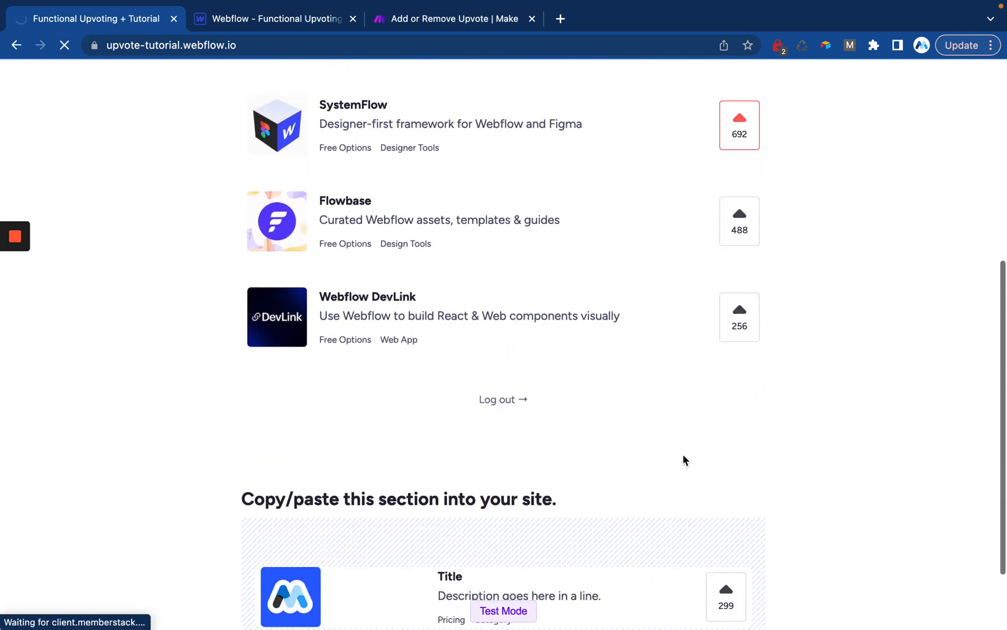
# Step: As a logged-out visitor, upvote Memberstack 2.0, dismiss the Create an account prompt, and confirm counts stay unchanged
pyautogui.click(503, 399)
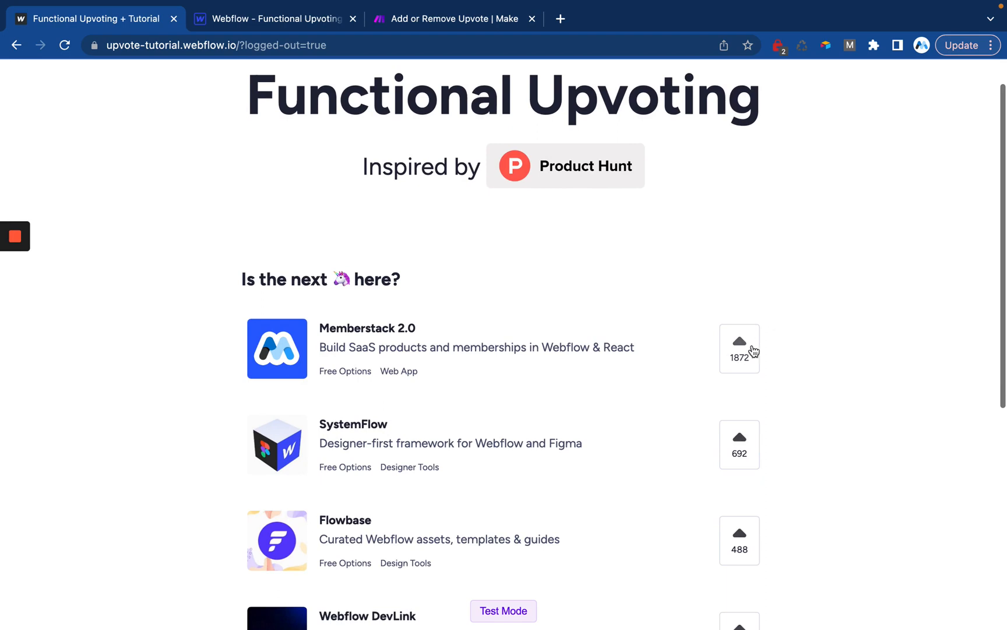
pyautogui.click(739, 347)
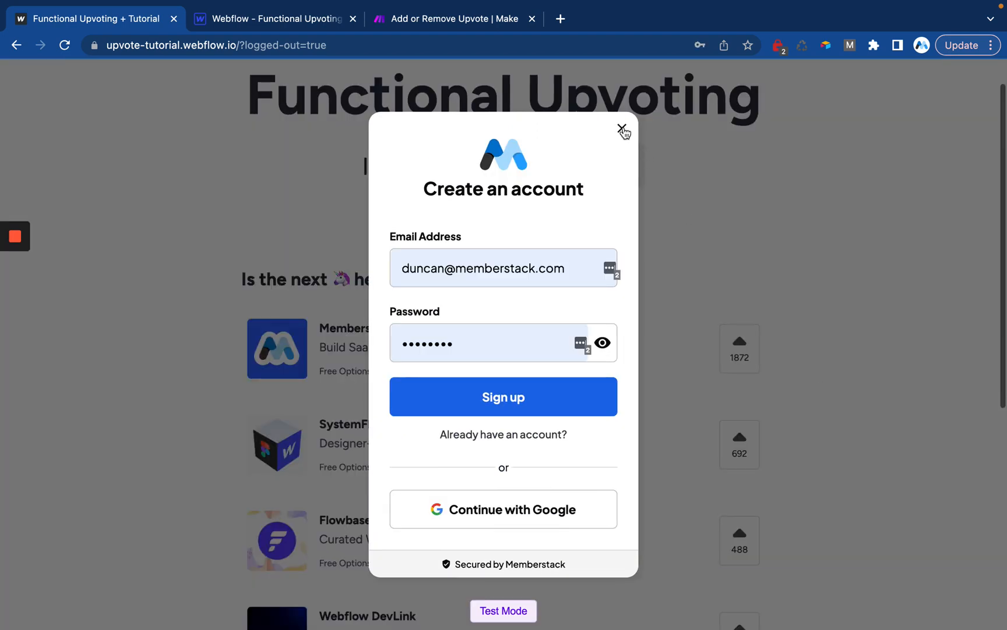
pyautogui.click(618, 130)
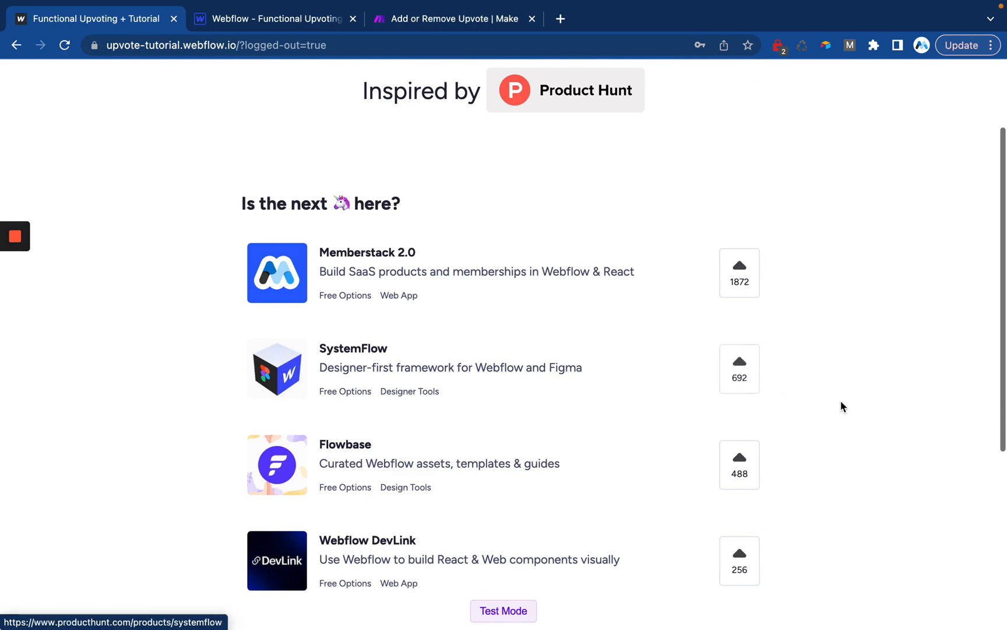
pyautogui.scroll(-3)
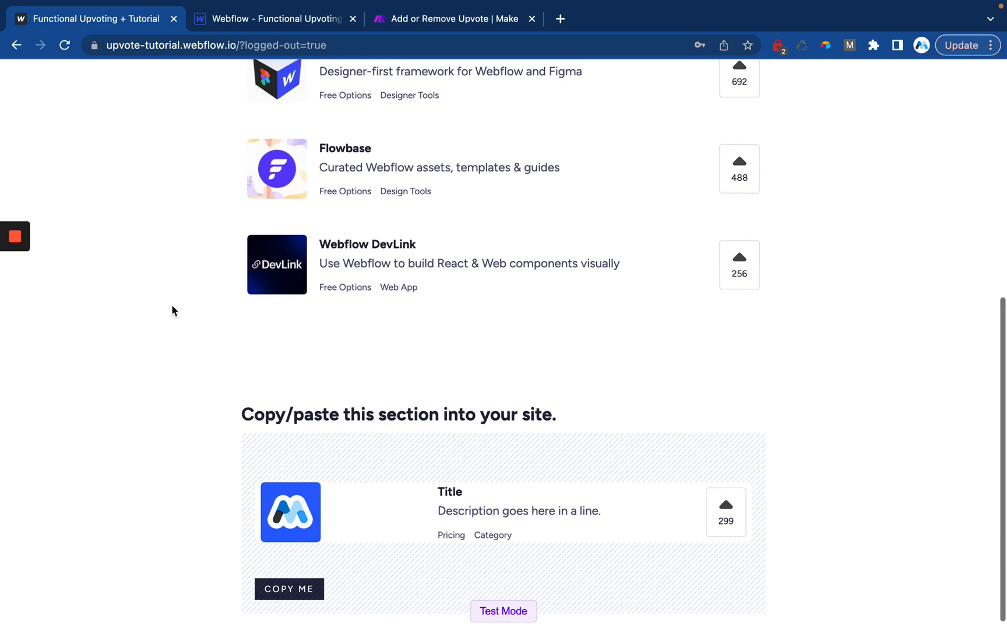
pyautogui.moveTo(107, 287)
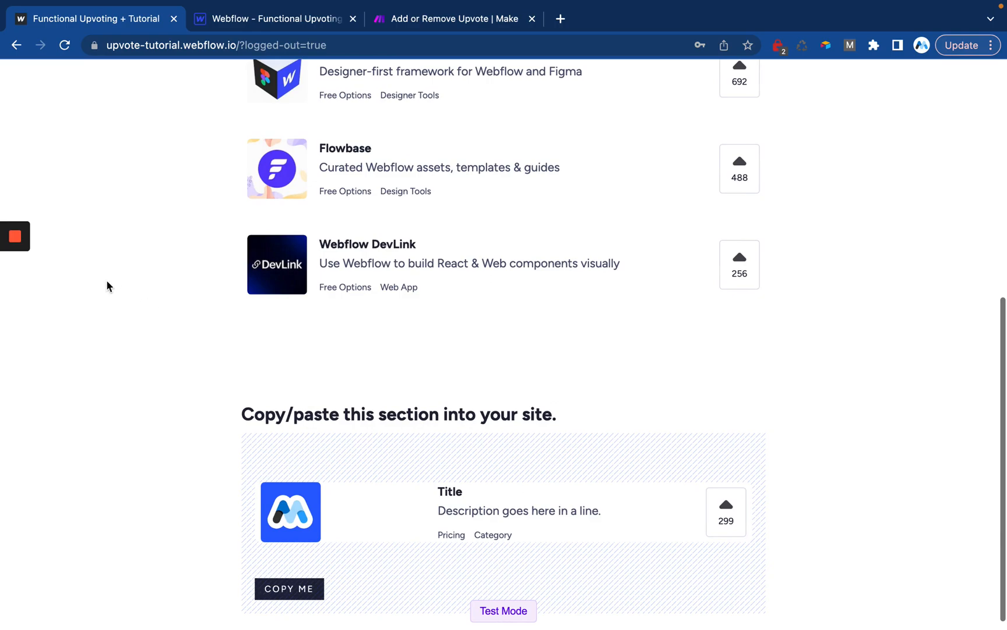